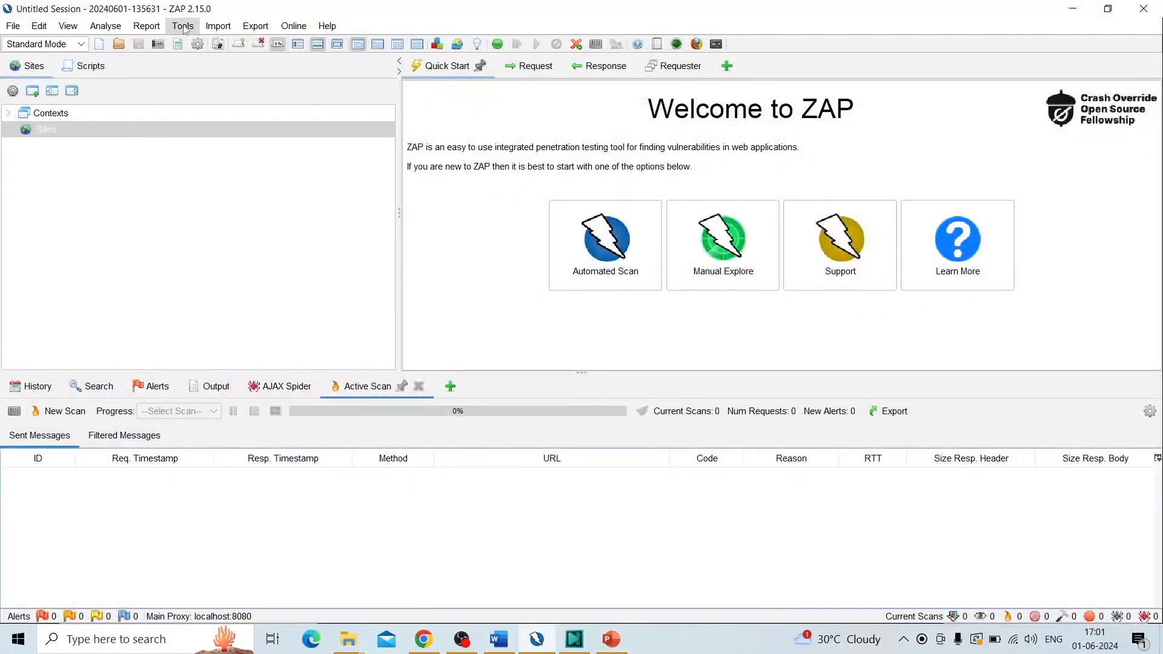
# Step: Browse the File, View, Import, Analyse and Export menus, then switch to the PowerPoint slides
pyautogui.click(12, 25)
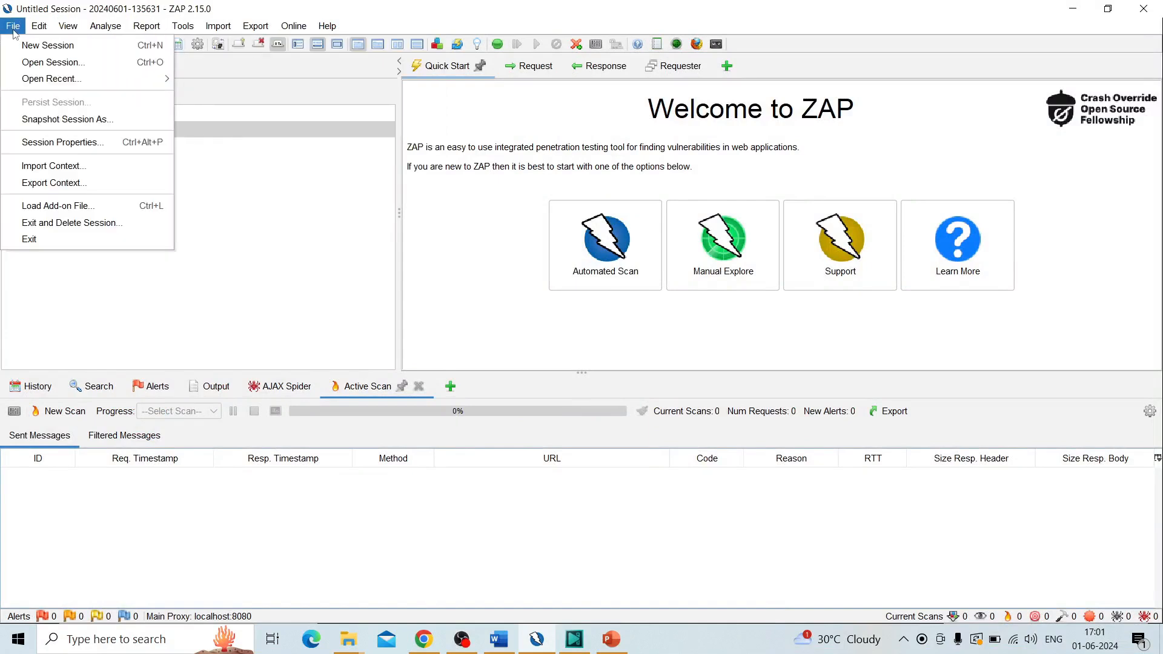
pyautogui.click(68, 26)
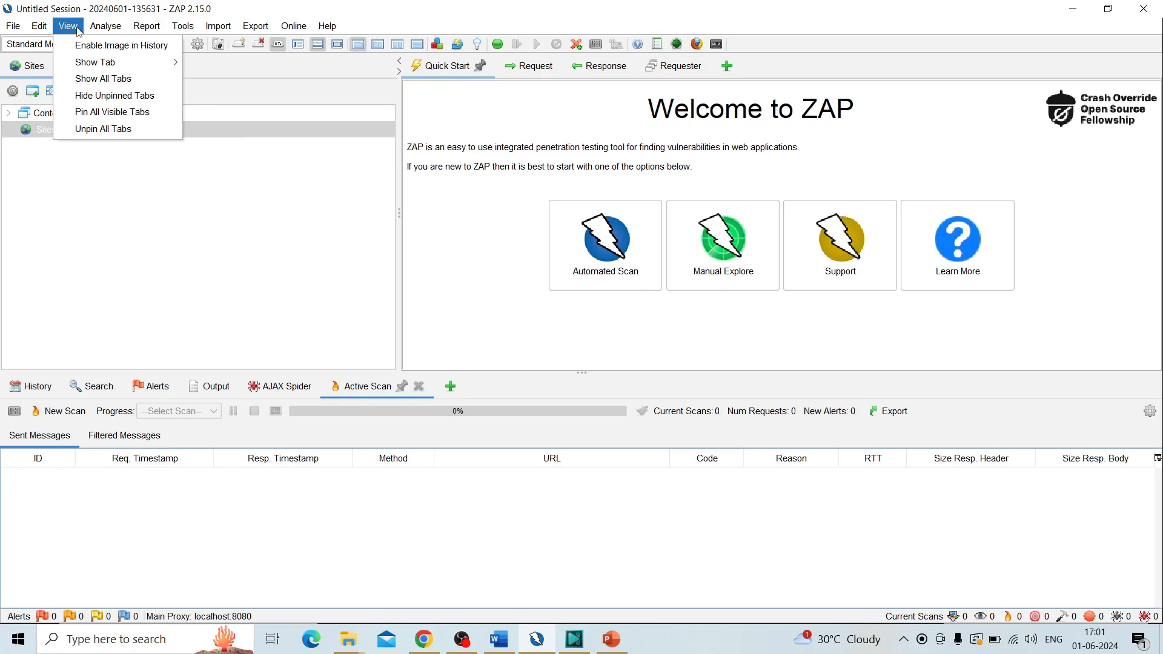
pyautogui.click(218, 26)
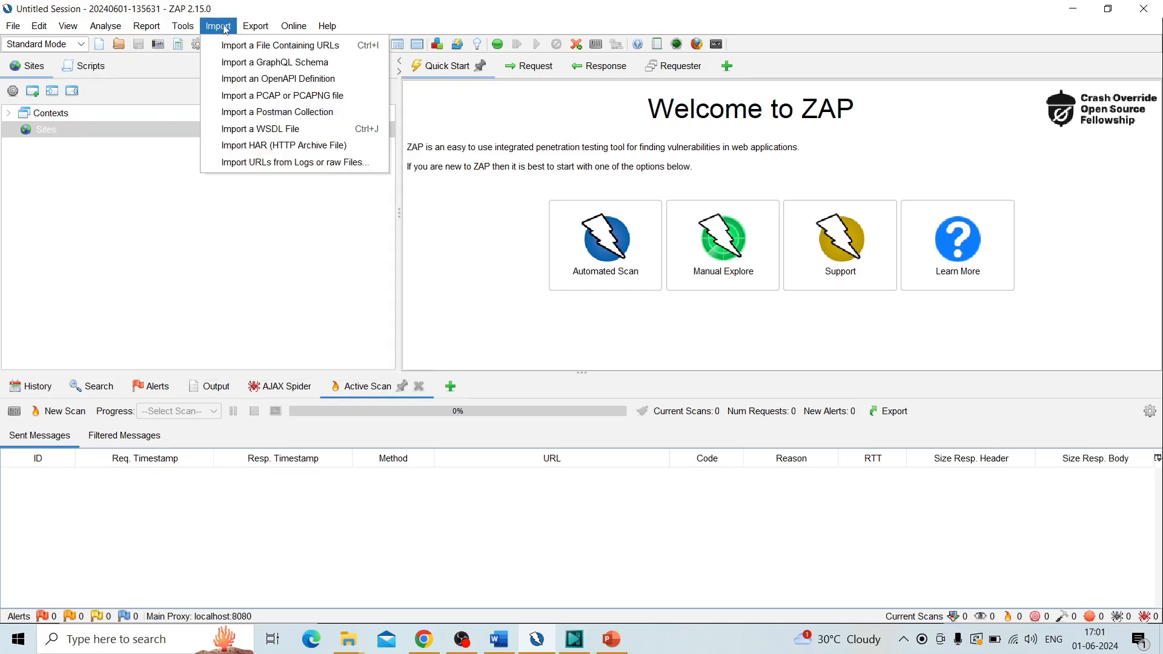
pyautogui.click(12, 25)
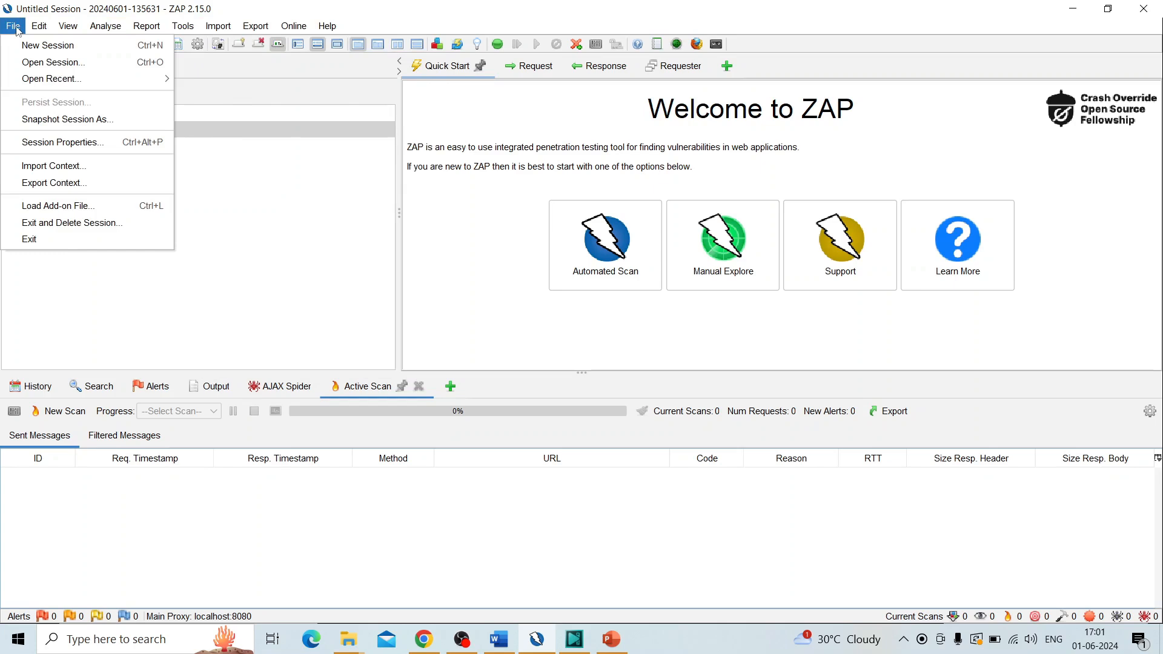
pyautogui.click(105, 25)
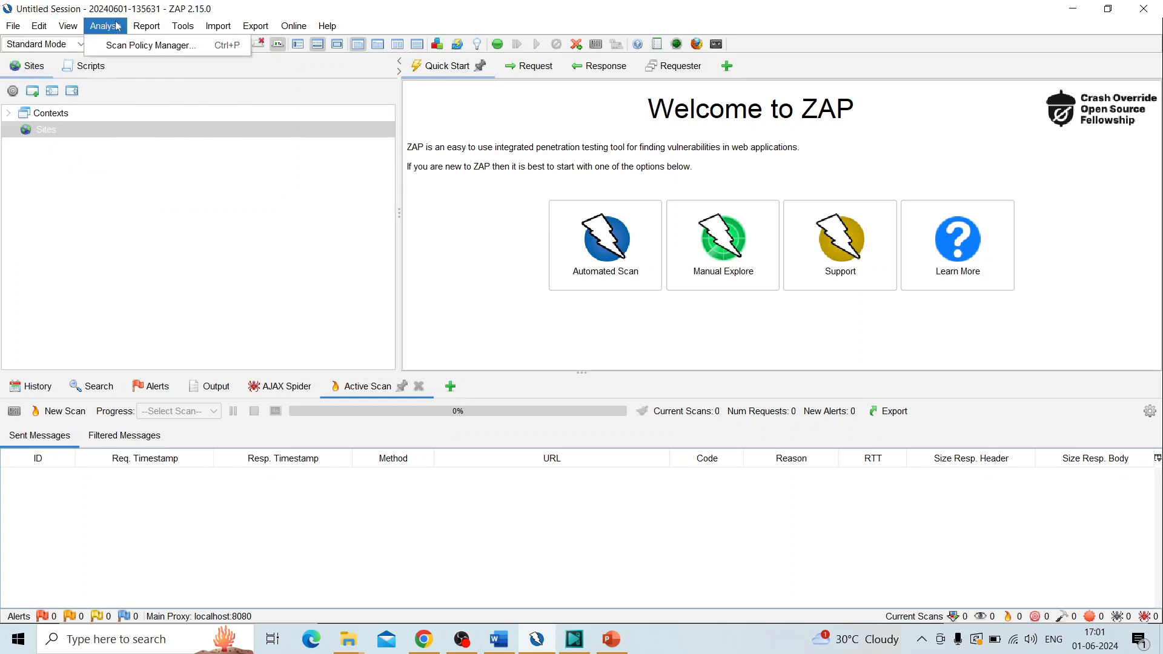
pyautogui.click(255, 25)
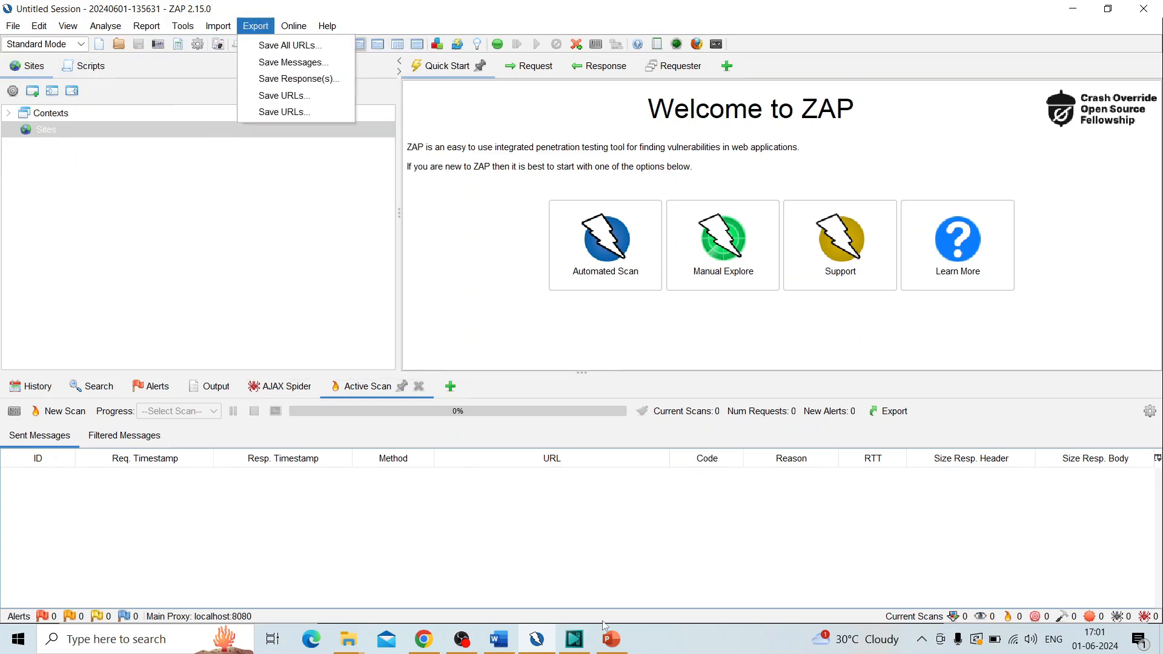
pyautogui.click(610, 638)
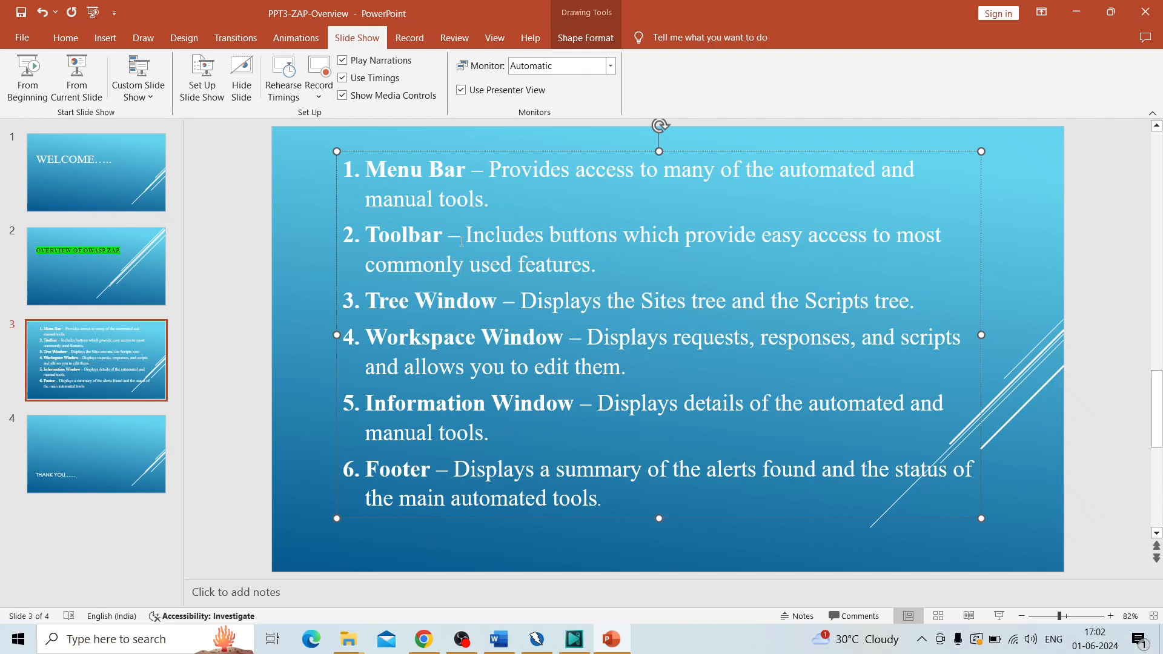
pyautogui.moveTo(528, 456)
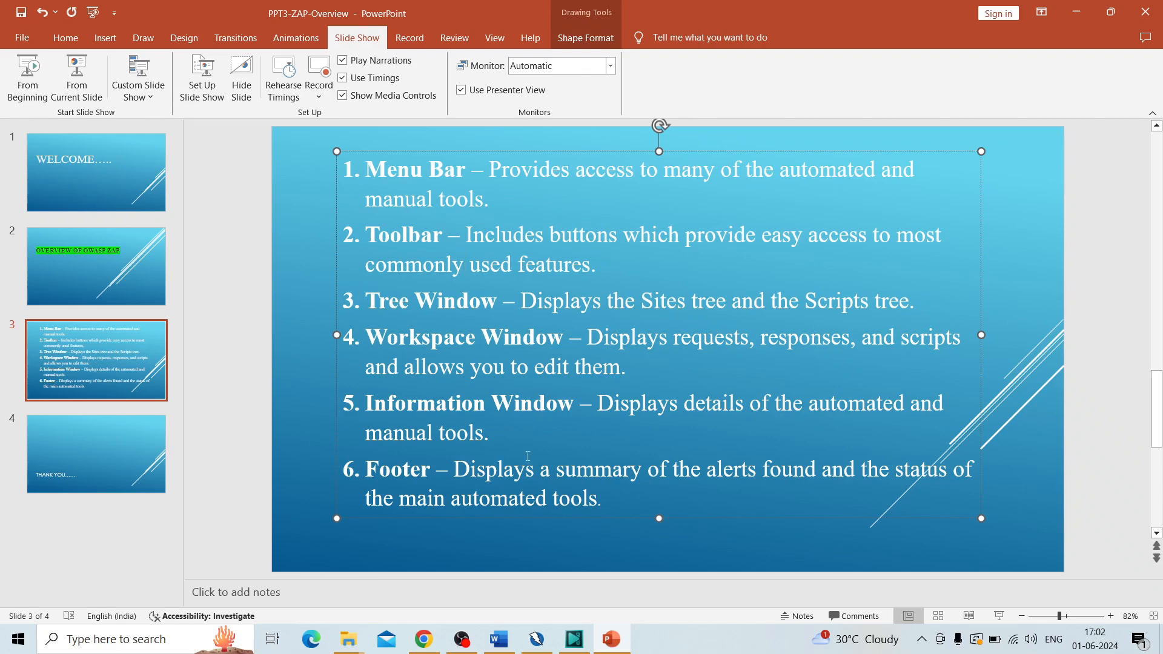
# Step: Bring the ZAP window to the front, then return to the PowerPoint presentation
pyautogui.click(535, 638)
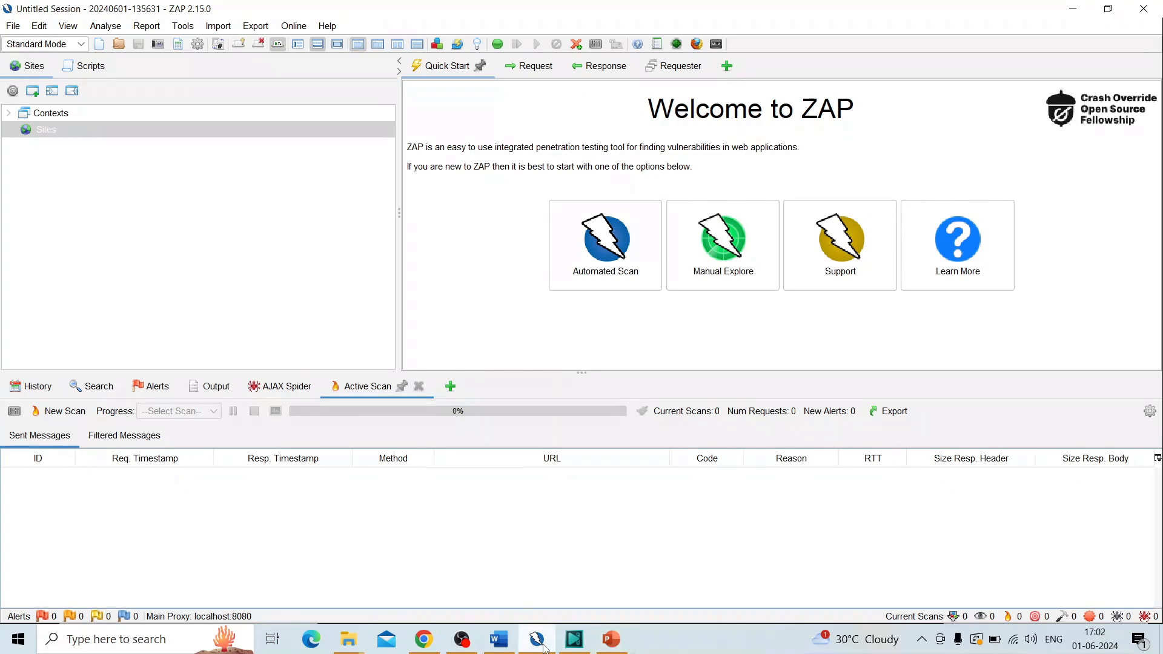
pyautogui.moveTo(98, 43)
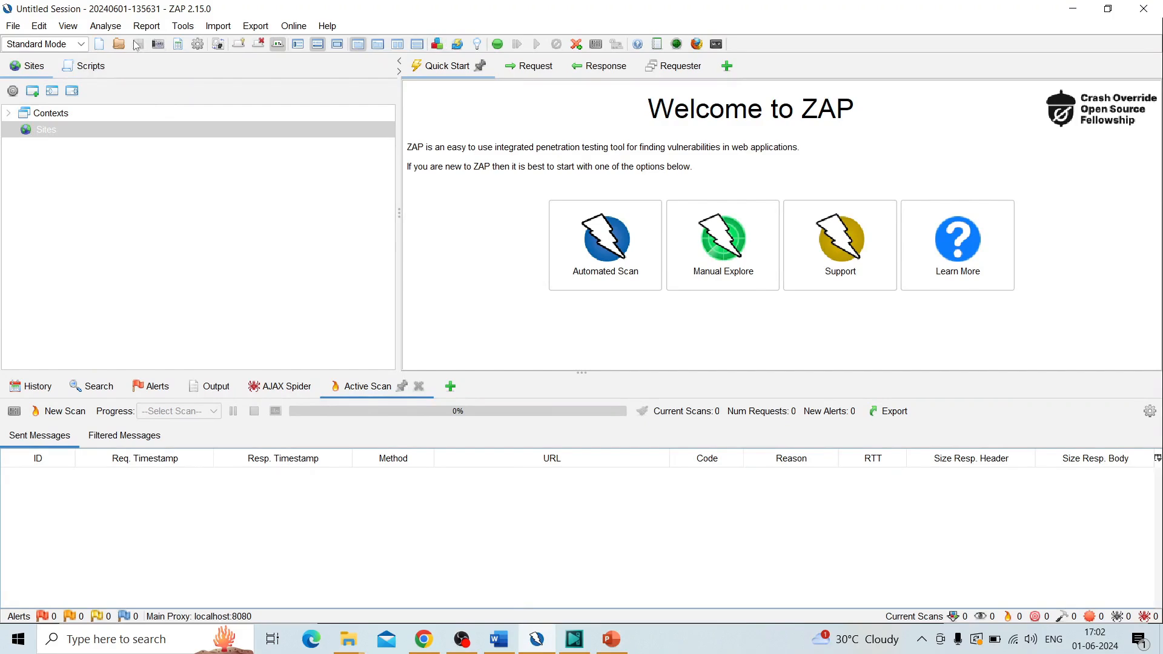
pyautogui.moveTo(99, 44)
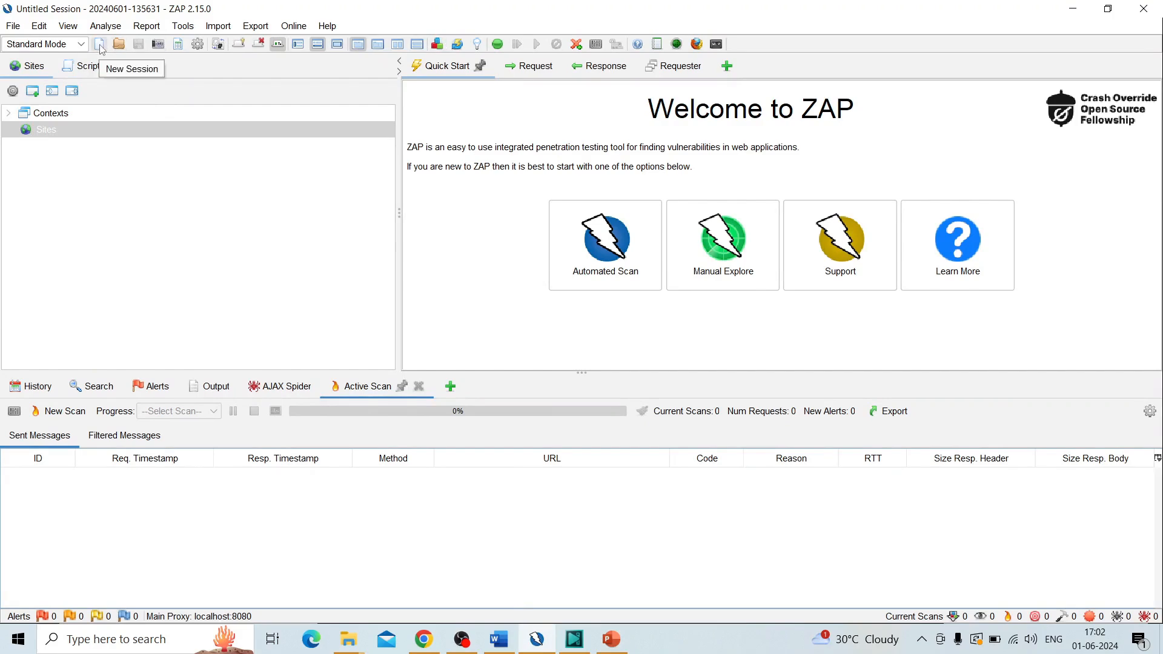
pyautogui.moveTo(158, 43)
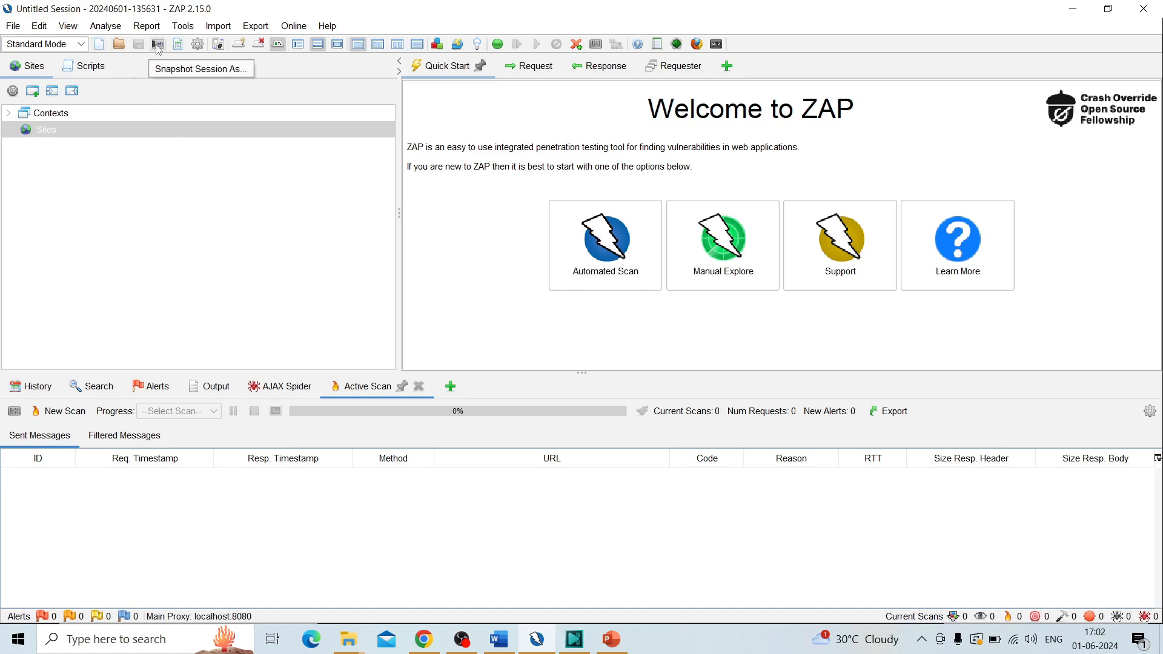
pyautogui.moveTo(239, 43)
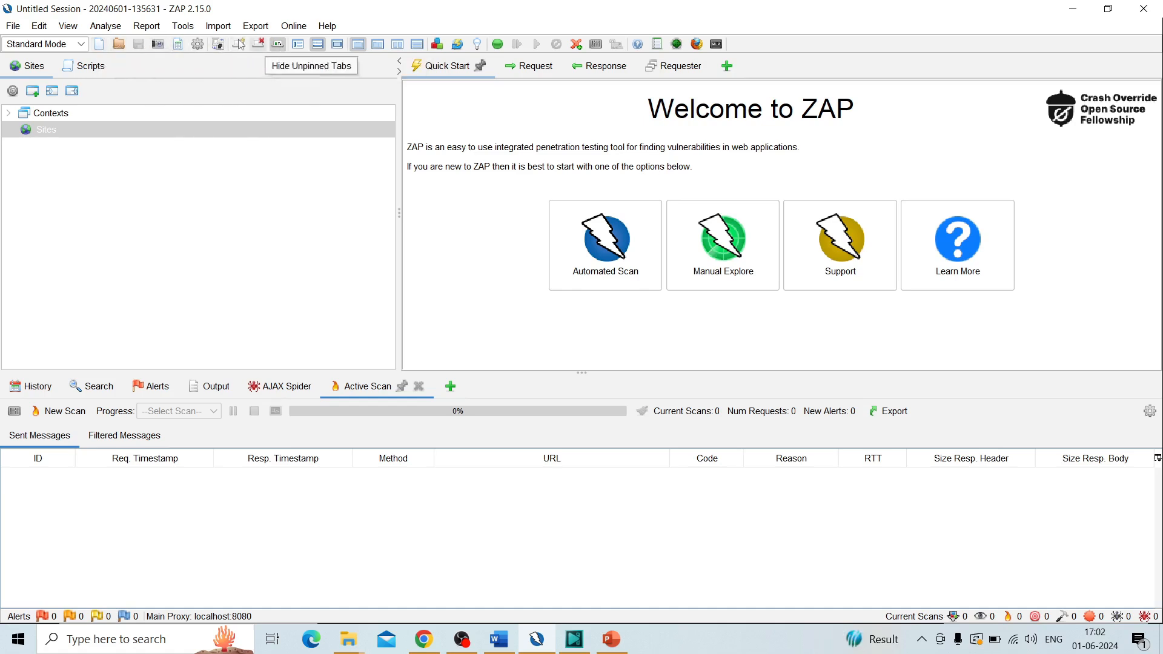
pyautogui.moveTo(197, 44)
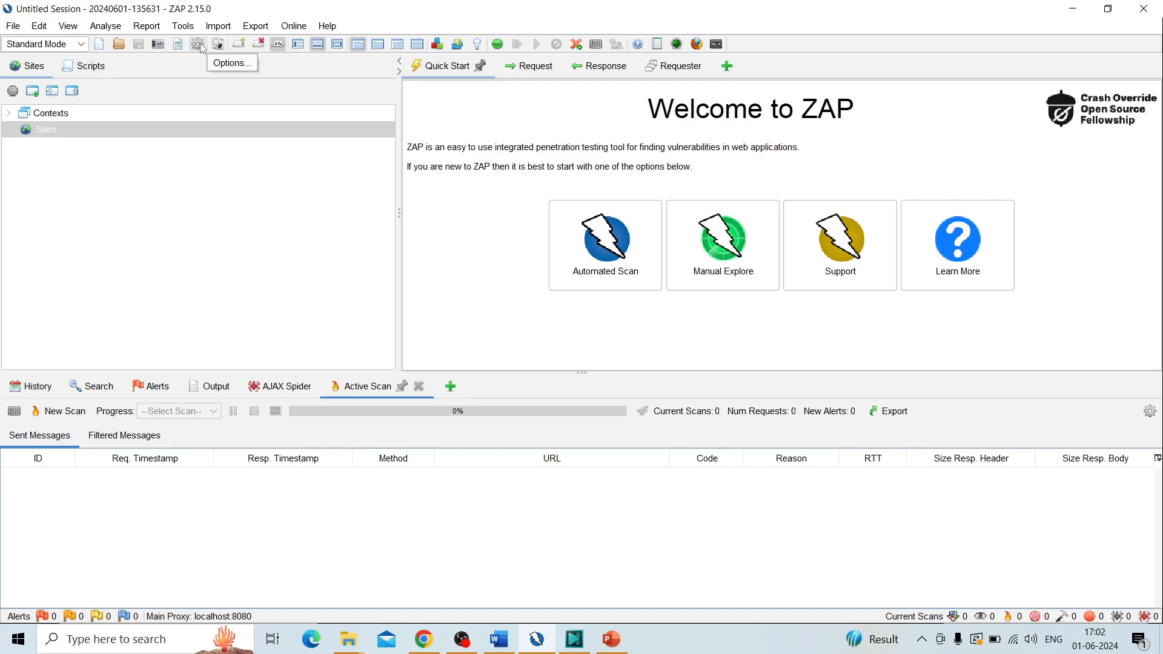
pyautogui.moveTo(335, 44)
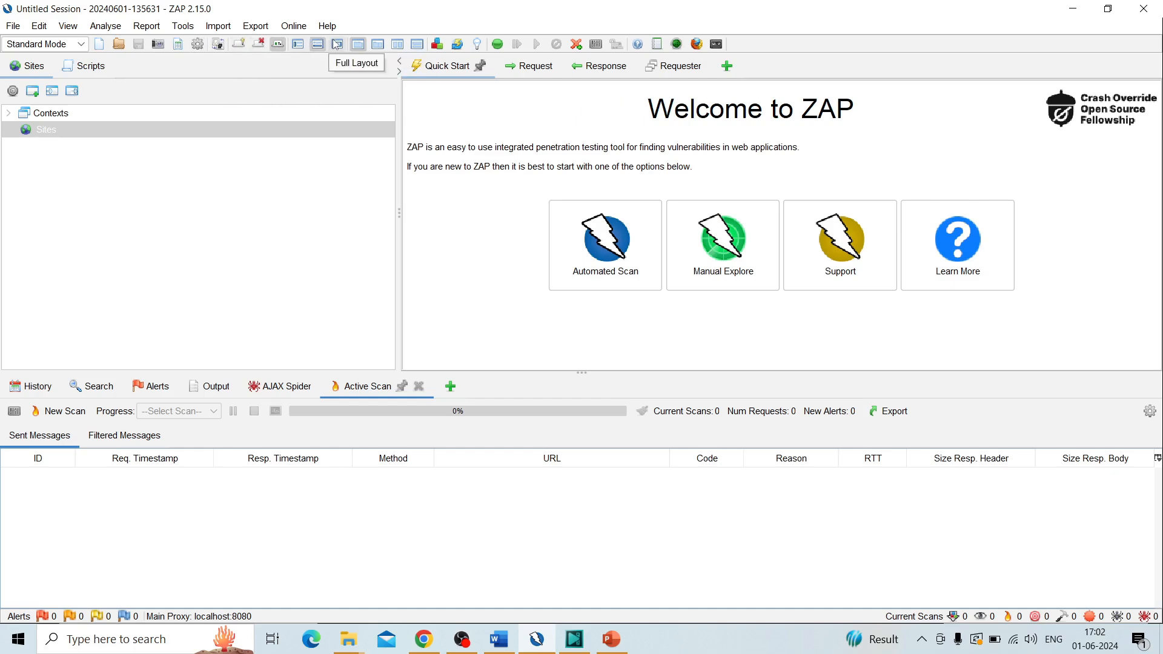
pyautogui.moveTo(405, 44)
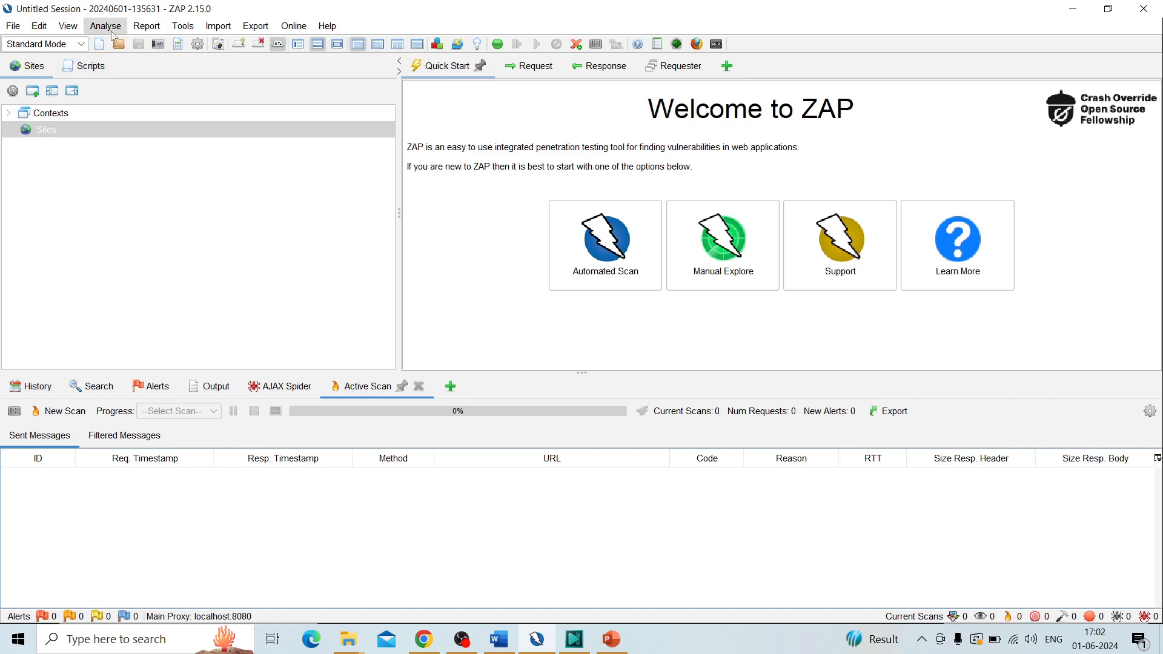
pyautogui.moveTo(211, 47)
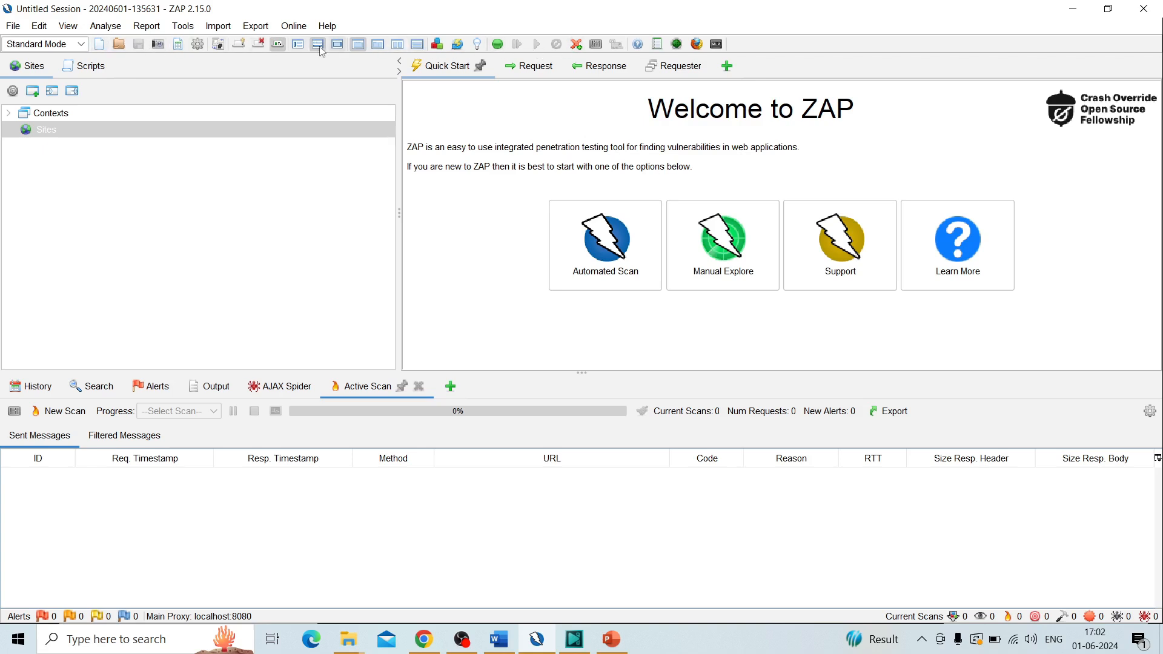
pyautogui.click(608, 638)
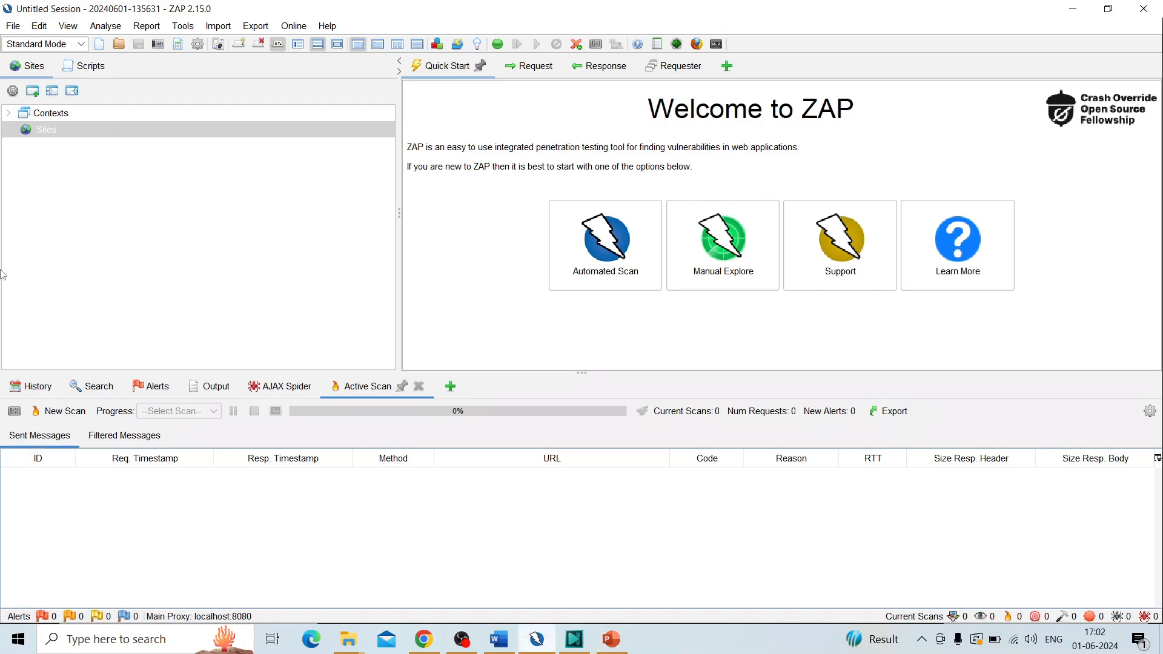
pyautogui.moveTo(46, 120)
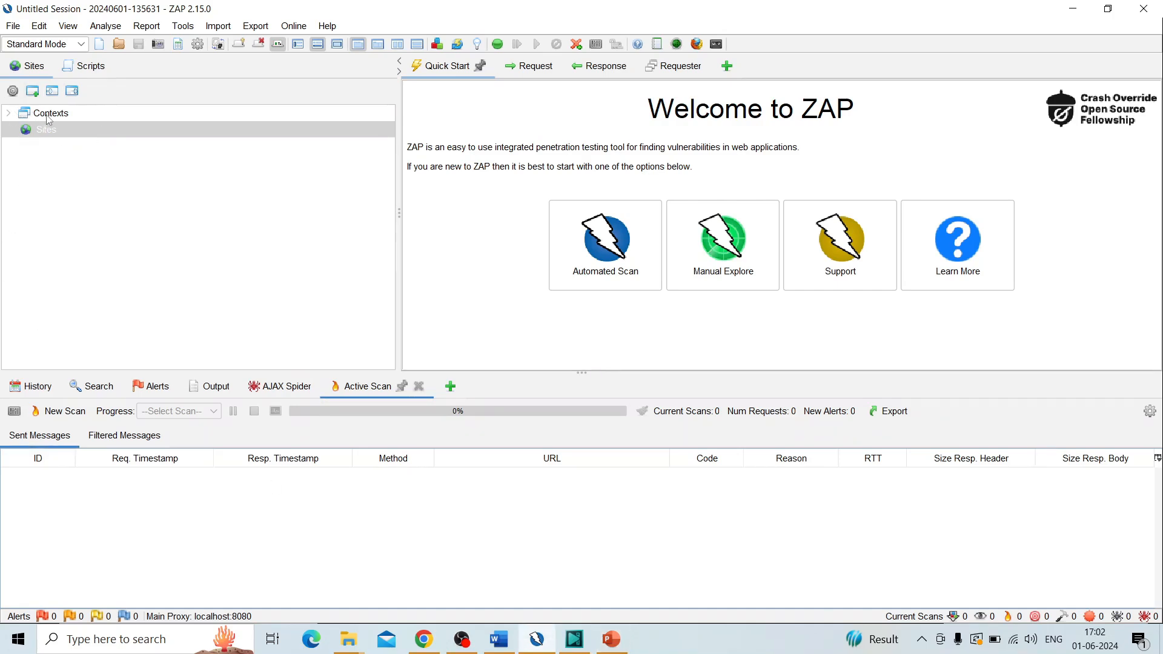
pyautogui.click(9, 113)
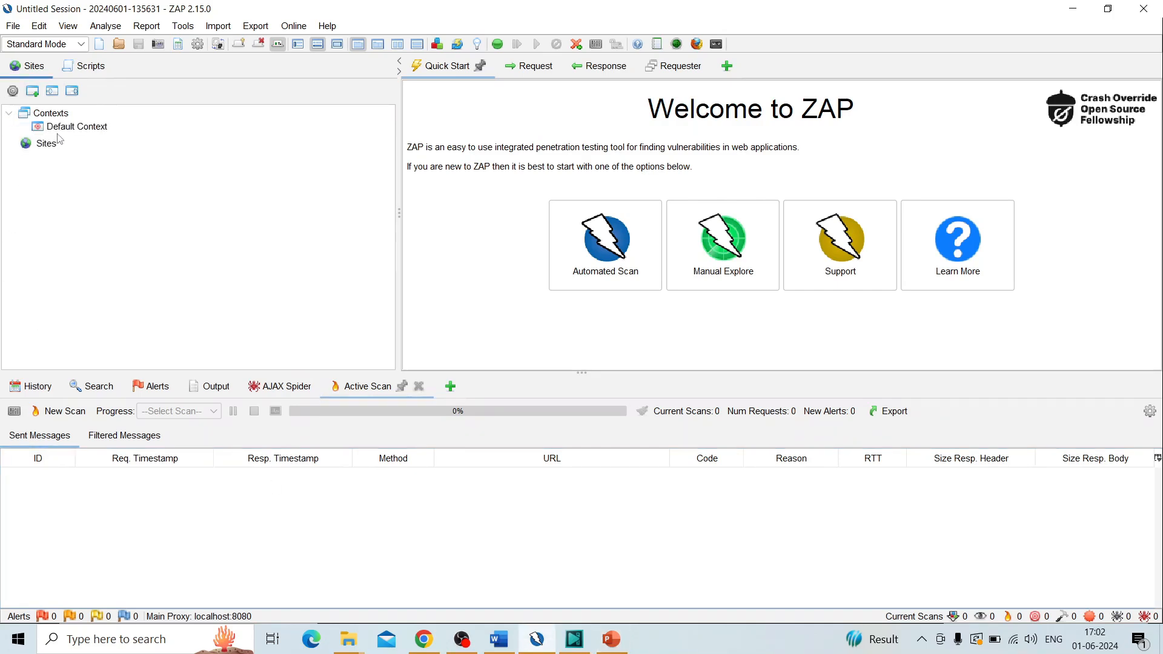
pyautogui.click(90, 66)
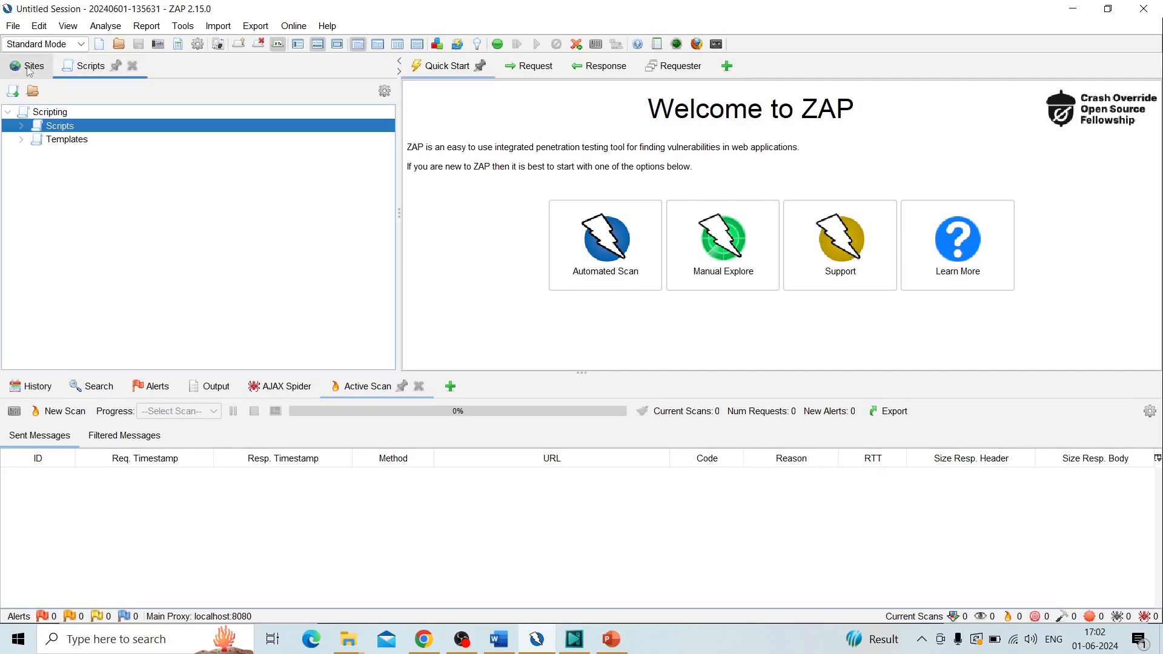
pyautogui.click(34, 66)
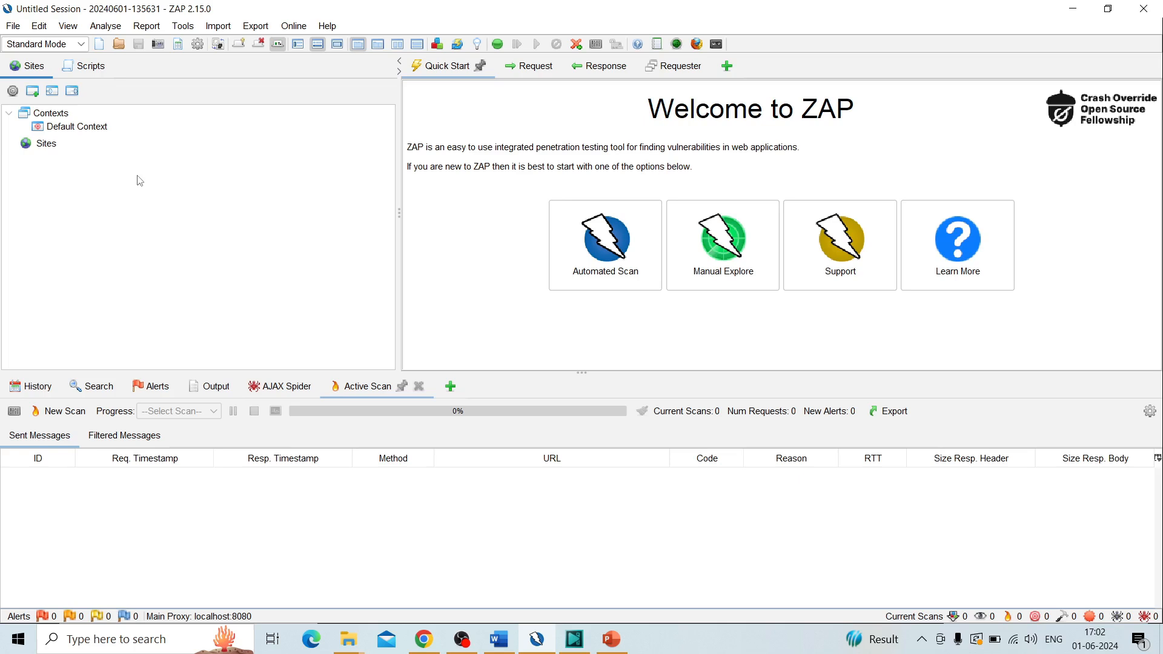
pyautogui.moveTo(64, 150)
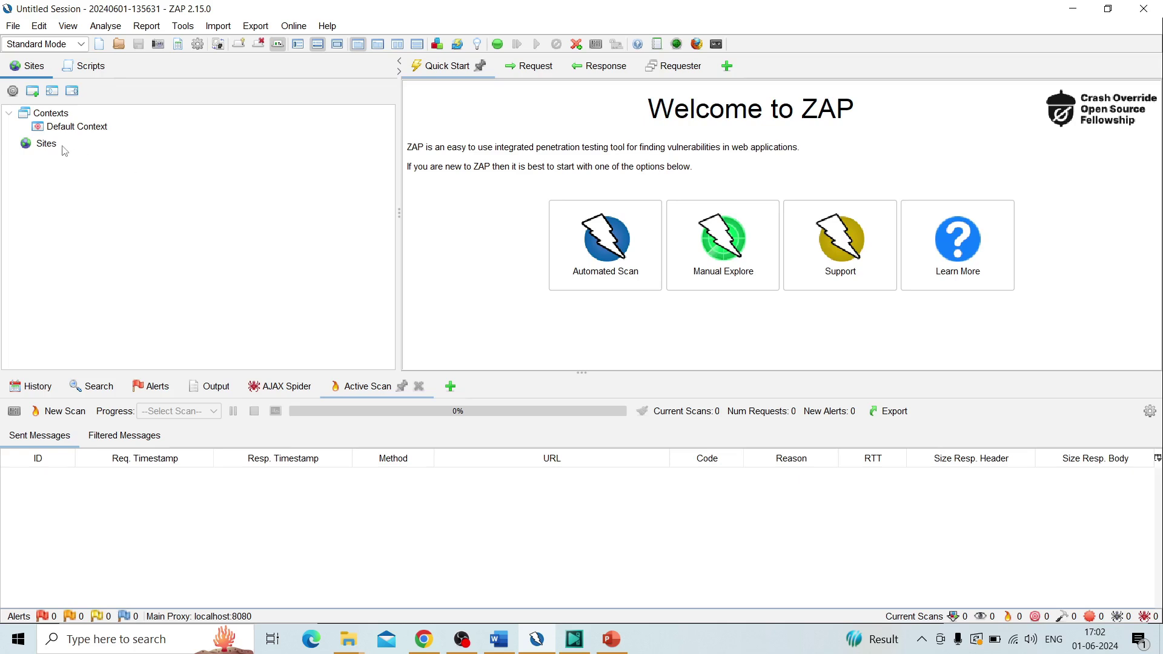
pyautogui.moveTo(47, 166)
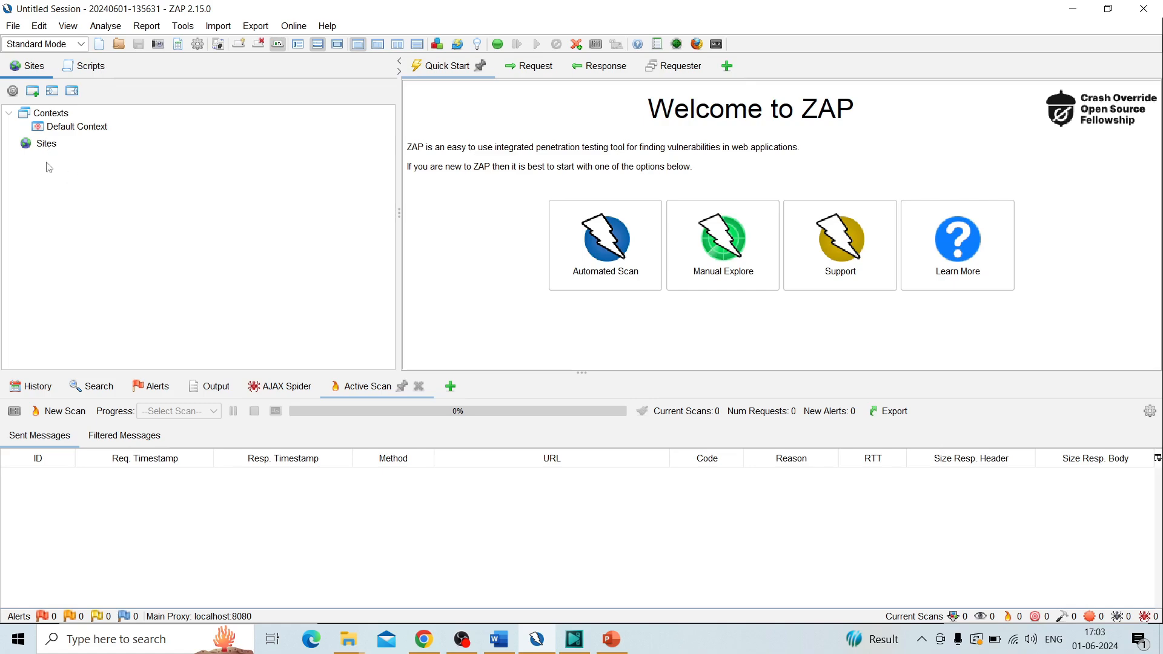
pyautogui.click(46, 143)
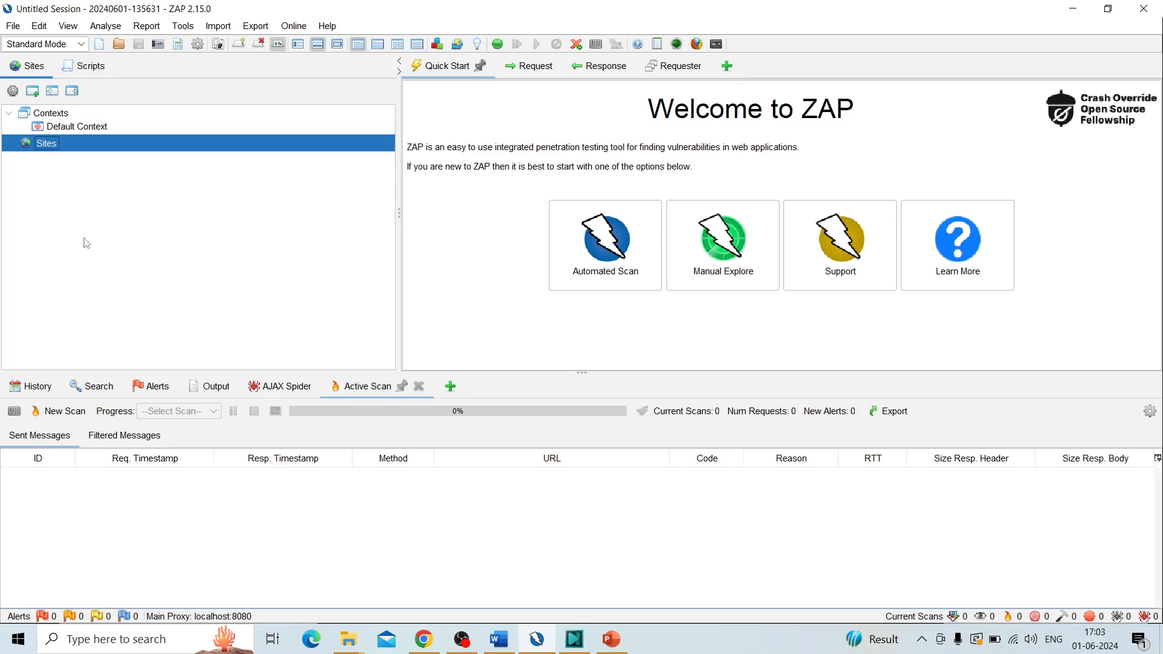
pyautogui.moveTo(54, 169)
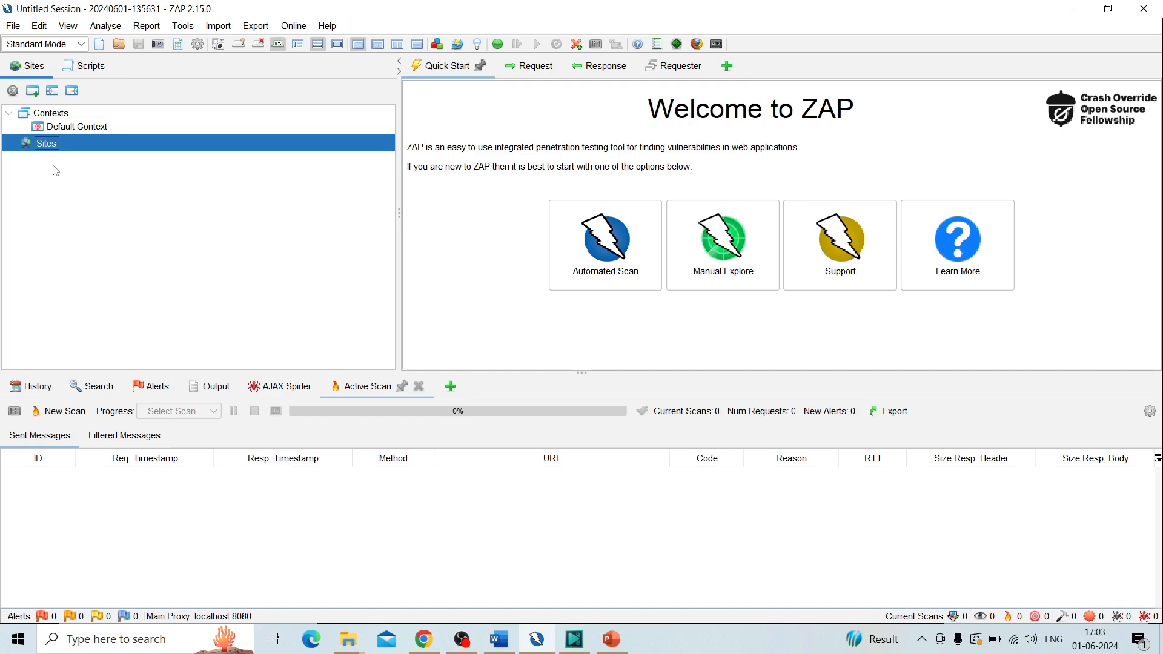
pyautogui.moveTo(73, 182)
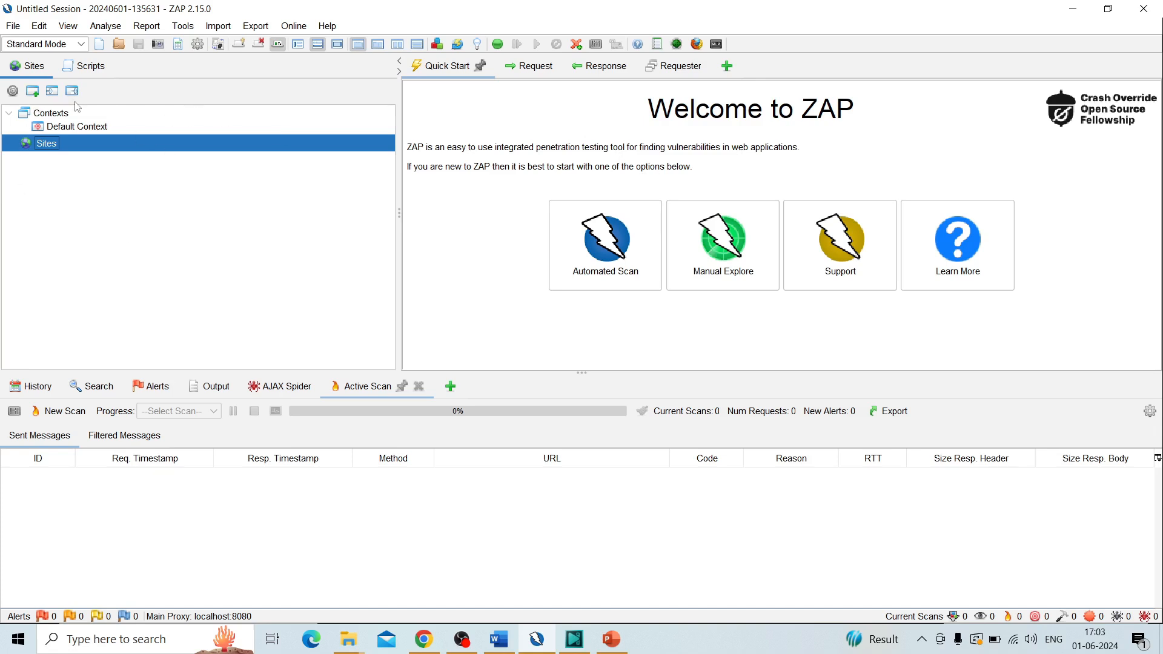
pyautogui.moveTo(92, 149)
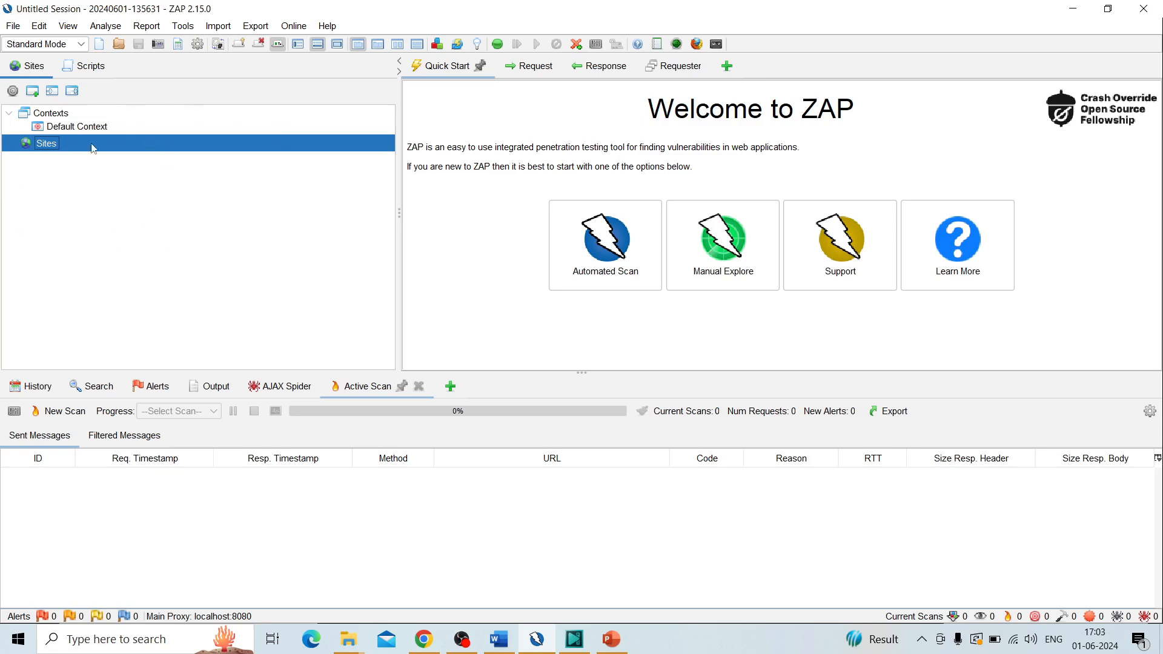
pyautogui.click(630, 638)
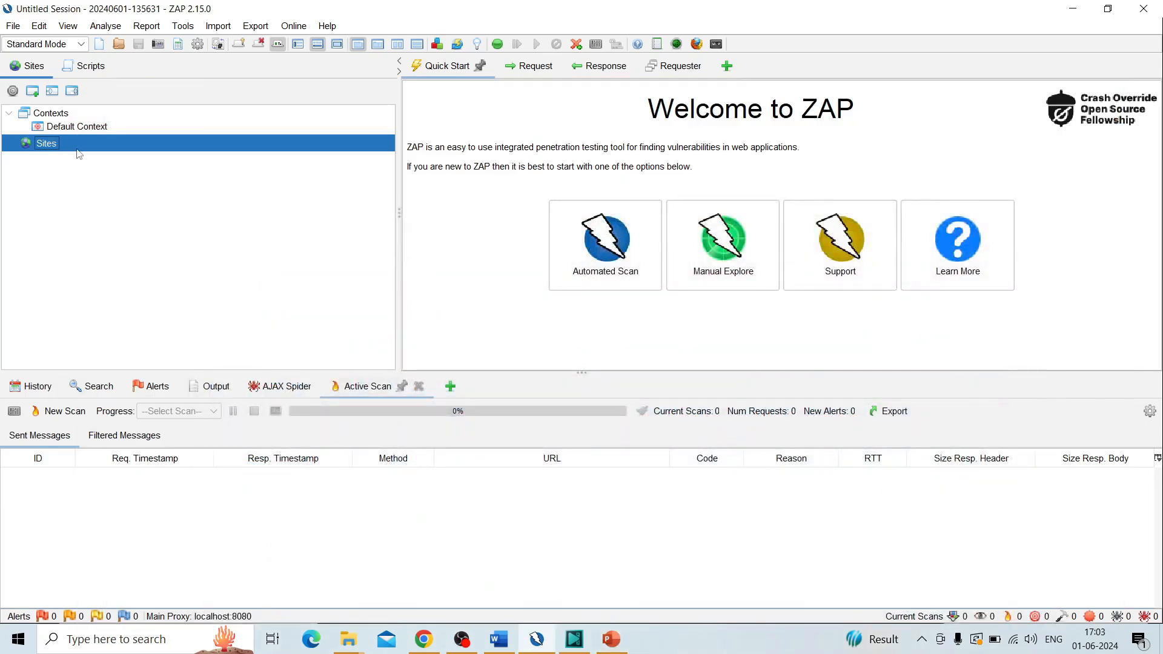
pyautogui.moveTo(63, 150)
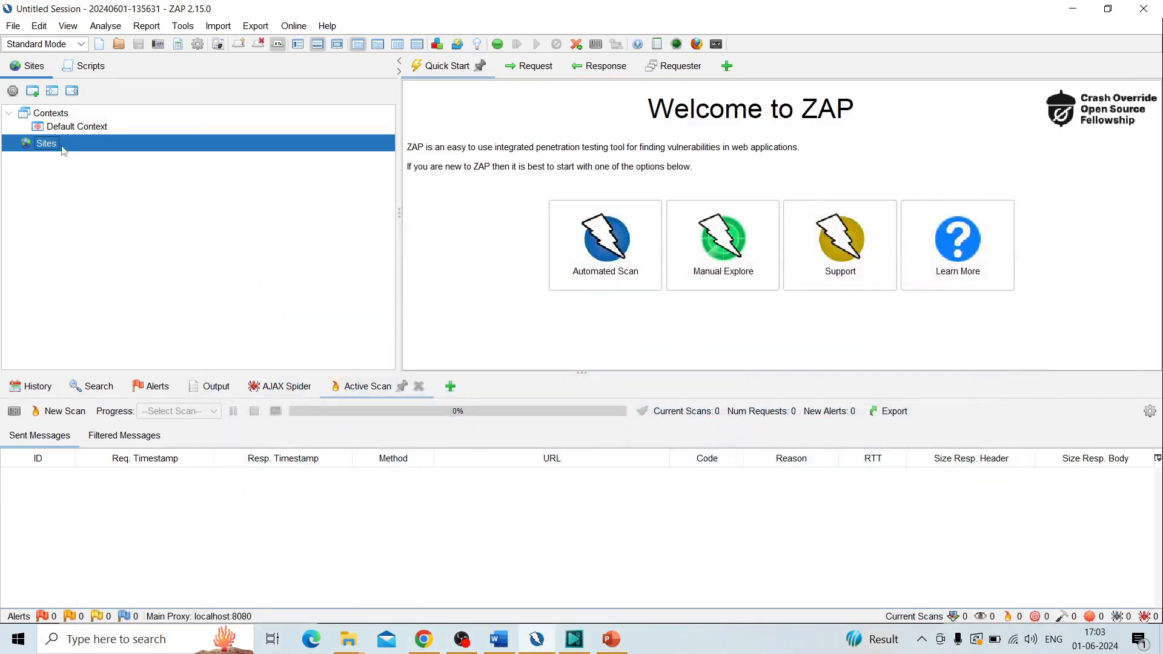
pyautogui.moveTo(95, 165)
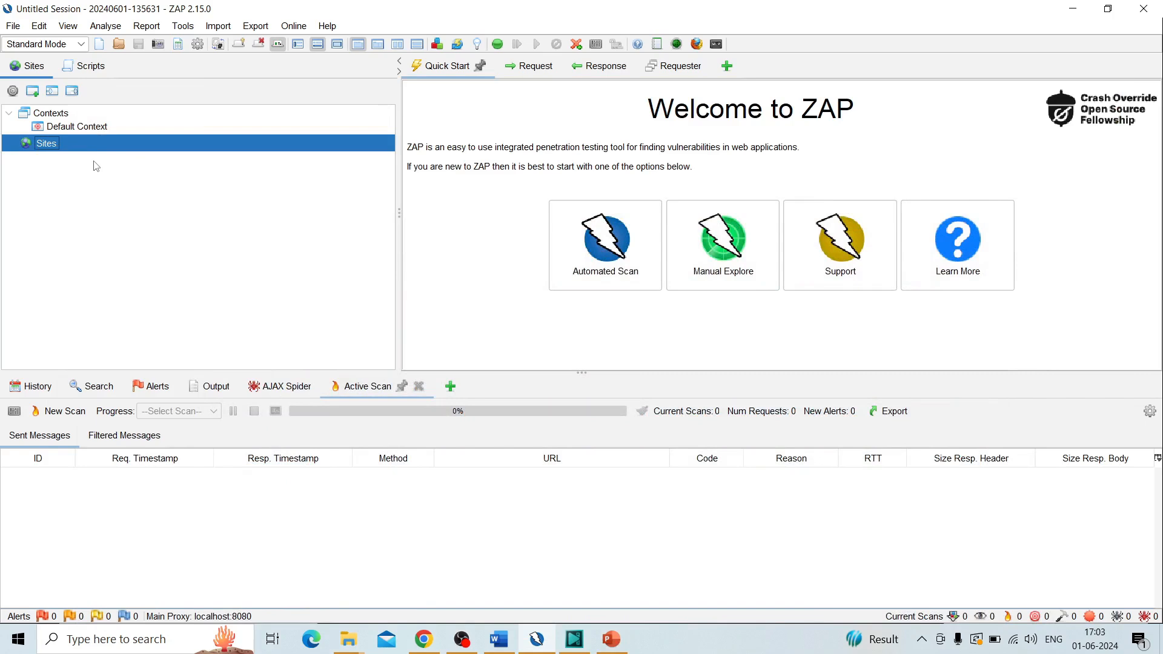
pyautogui.moveTo(700, 124)
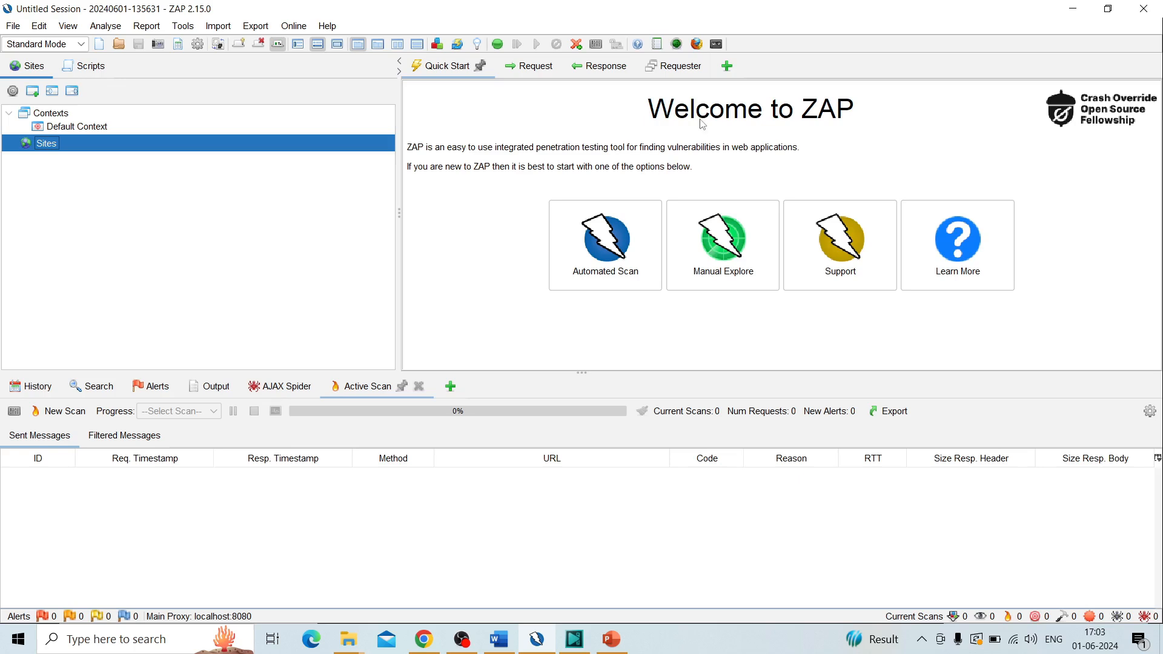
pyautogui.moveTo(780, 166)
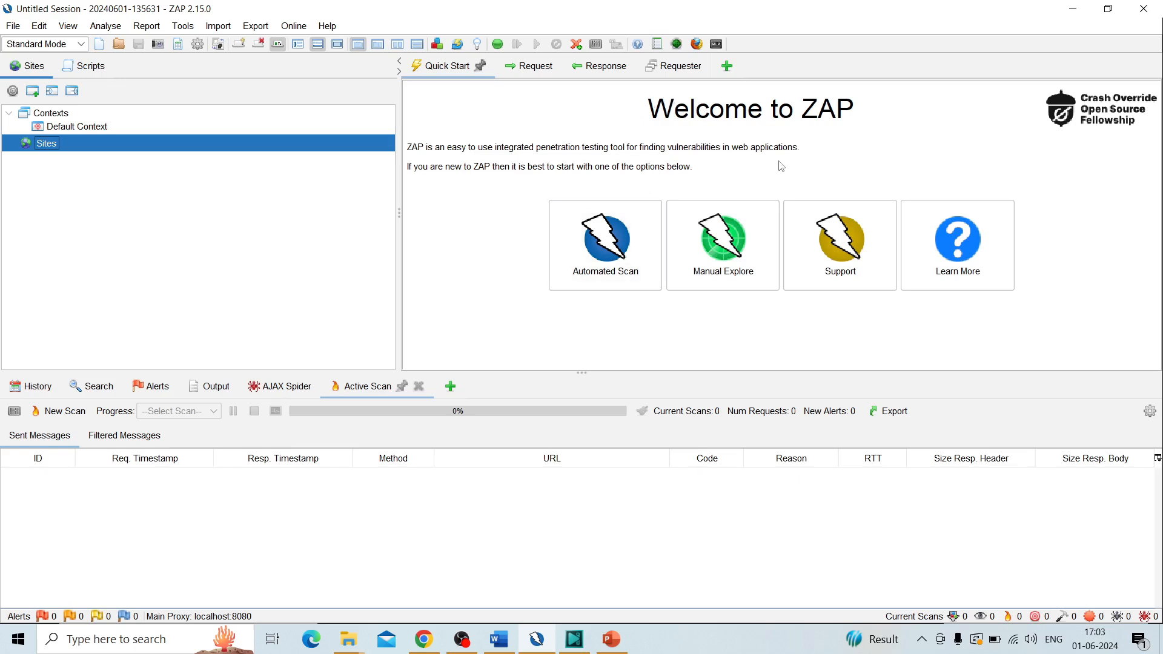
pyautogui.moveTo(740, 119)
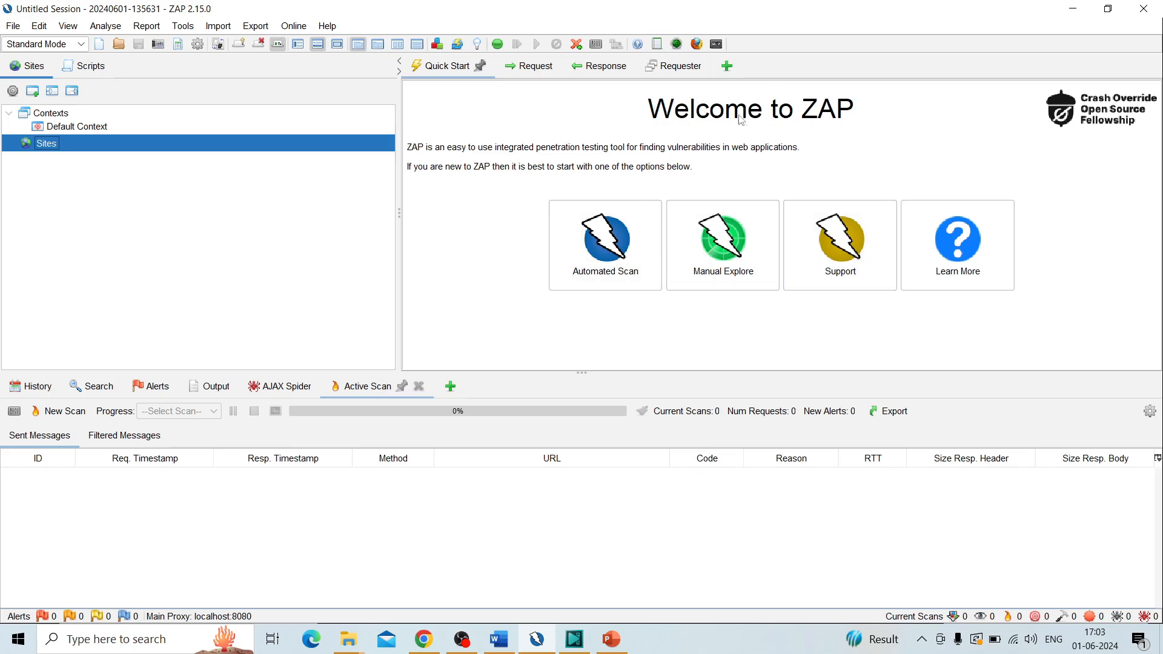
pyautogui.click(604, 244)
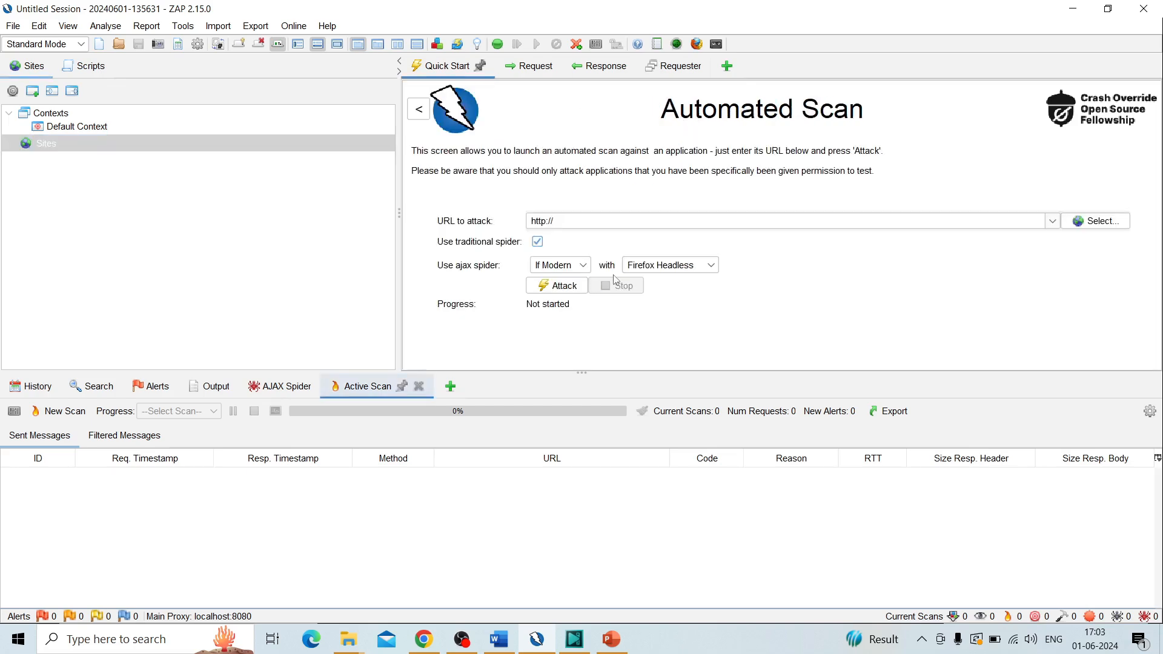
pyautogui.click(417, 108)
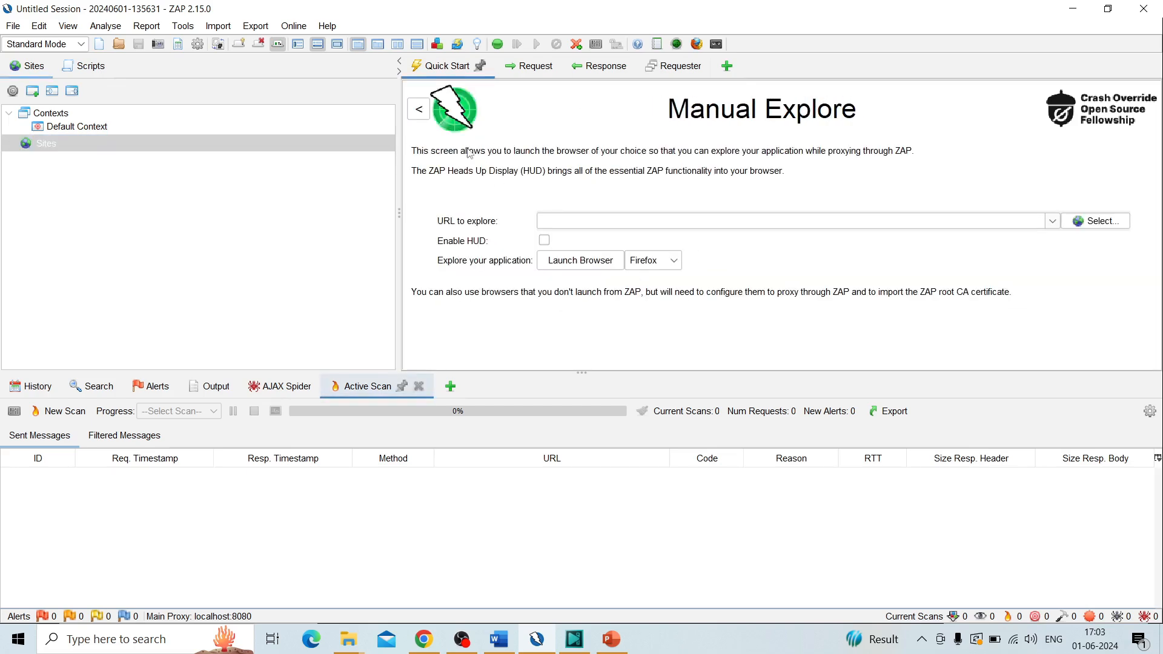
pyautogui.click(419, 109)
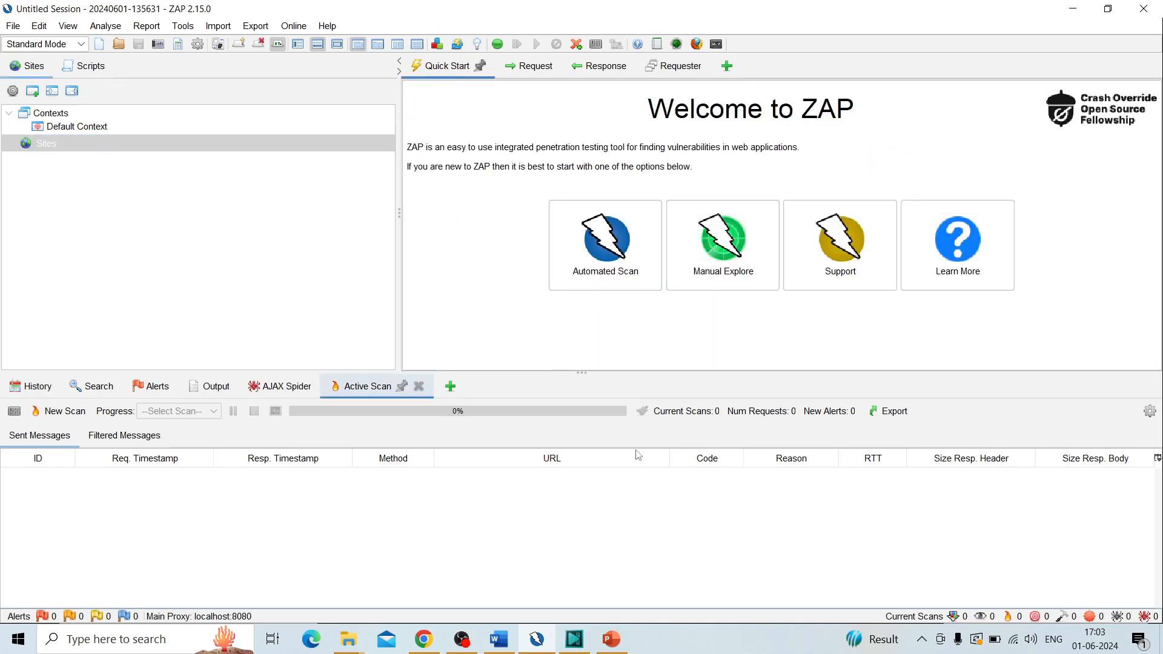
pyautogui.click(610, 639)
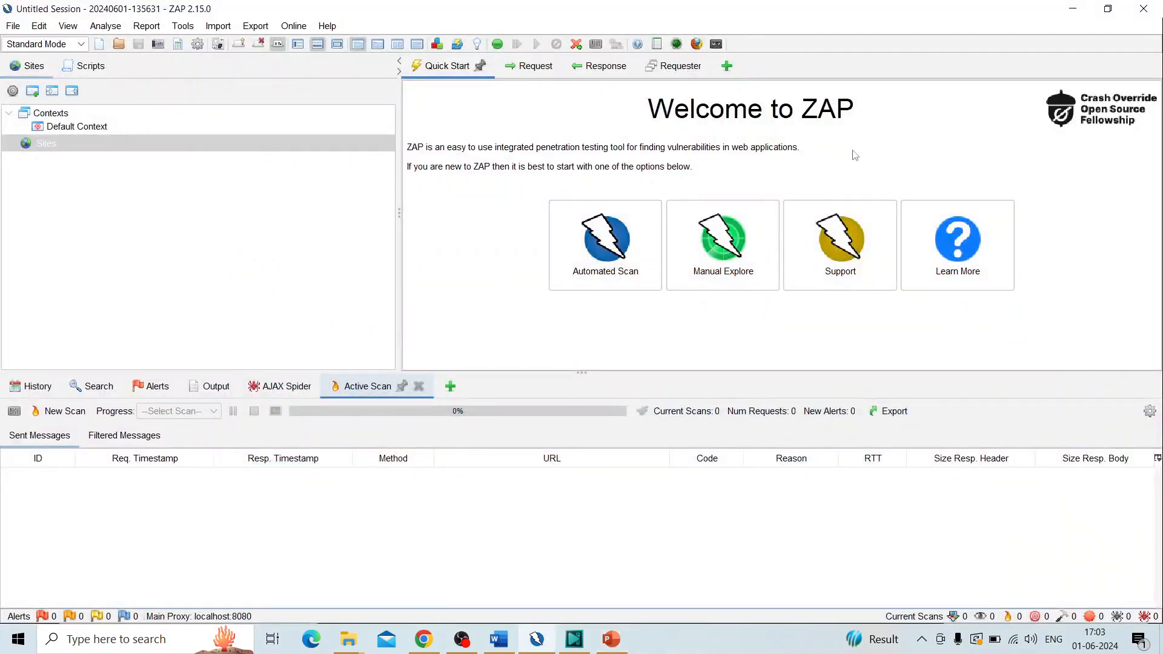
pyautogui.moveTo(857, 191)
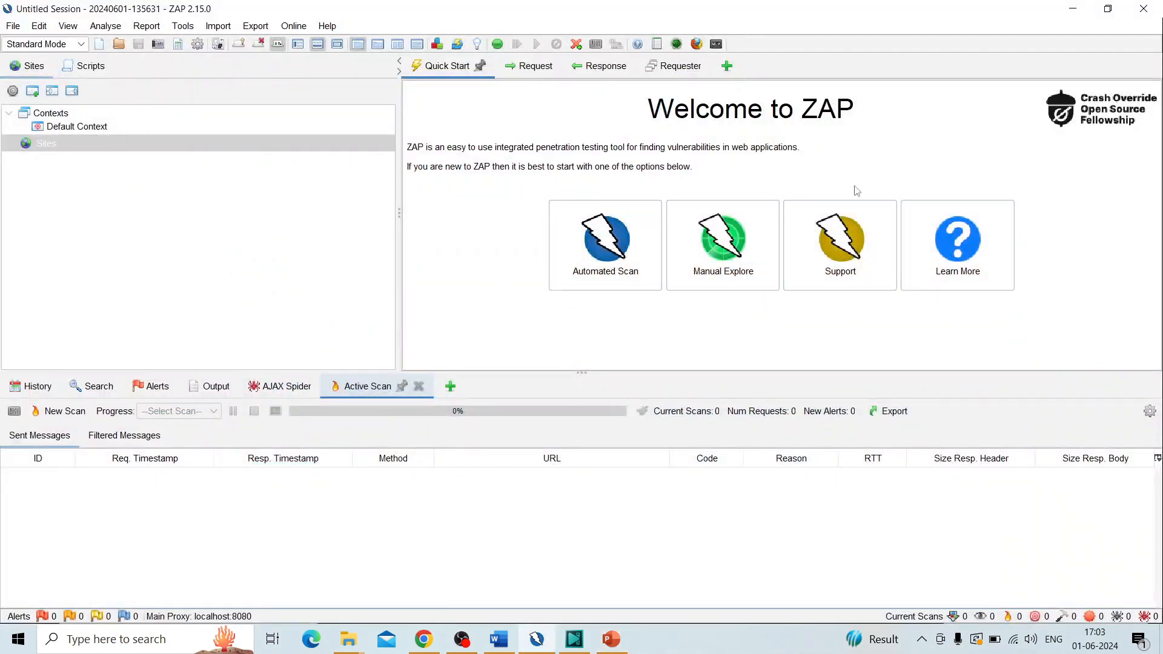
pyautogui.click(610, 638)
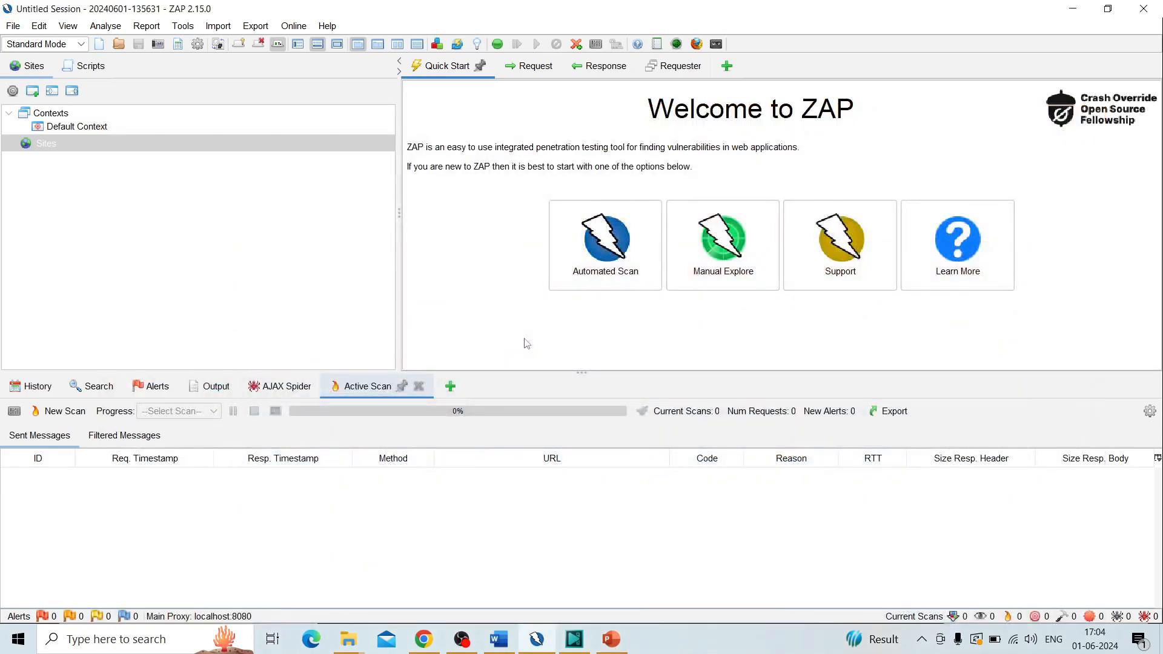
# Step: Cycle through the History, Alerts, AJAX Spider and Active Scan tabs, then return to PowerPoint
pyautogui.click(31, 386)
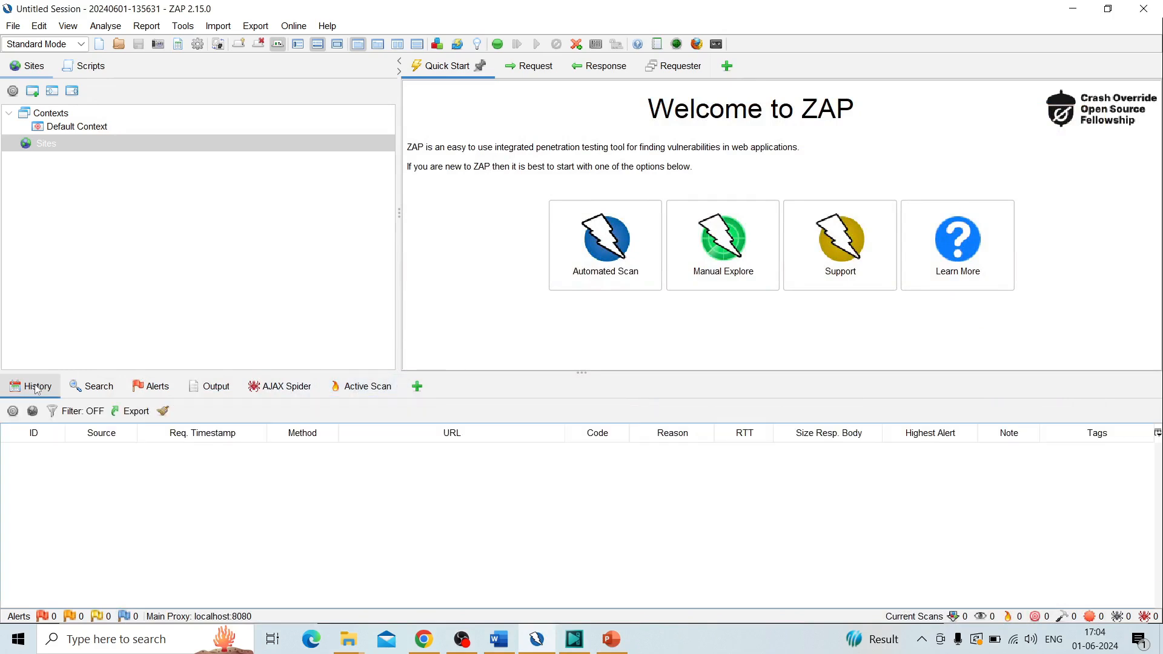
pyautogui.click(151, 386)
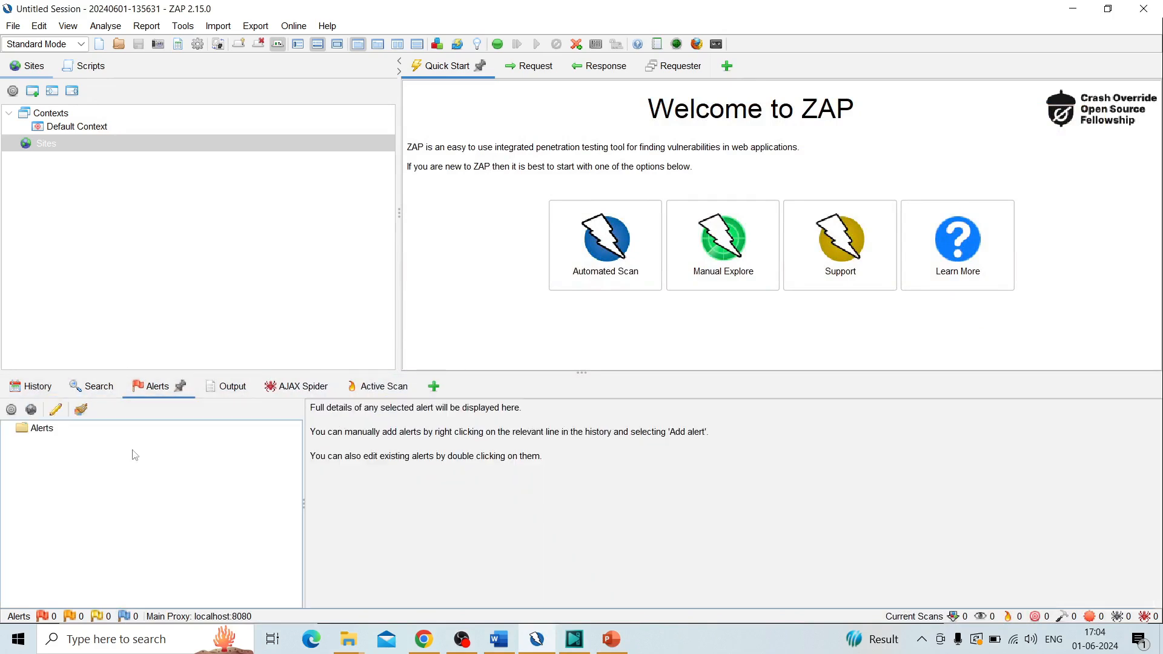
pyautogui.moveTo(176, 459)
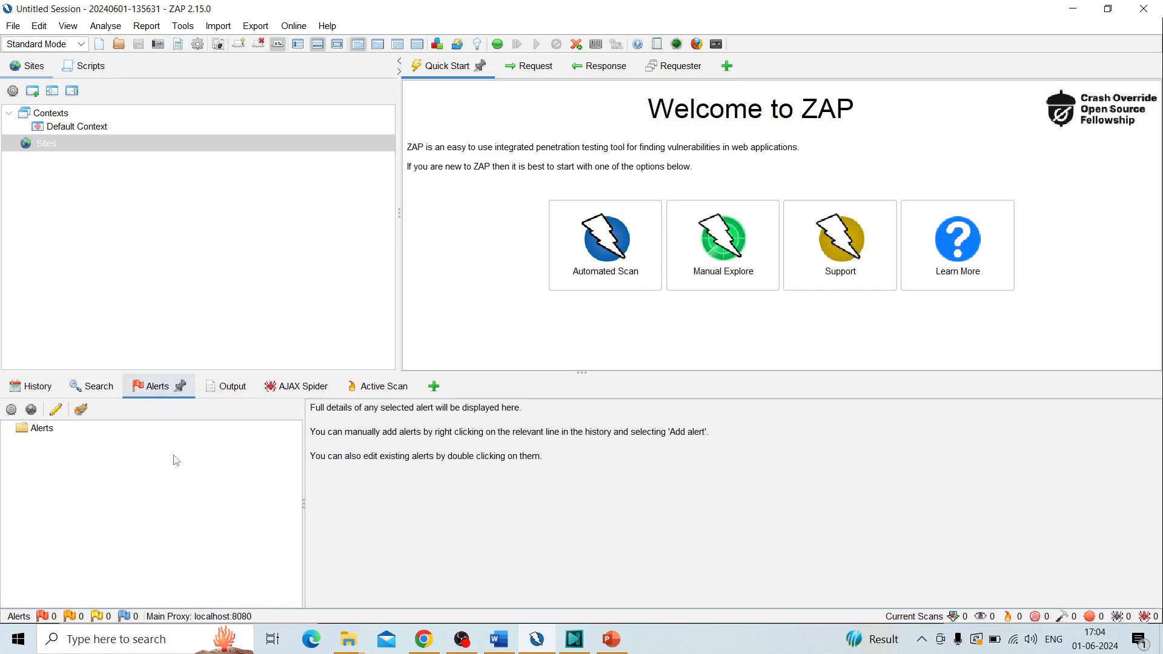
pyautogui.moveTo(195, 393)
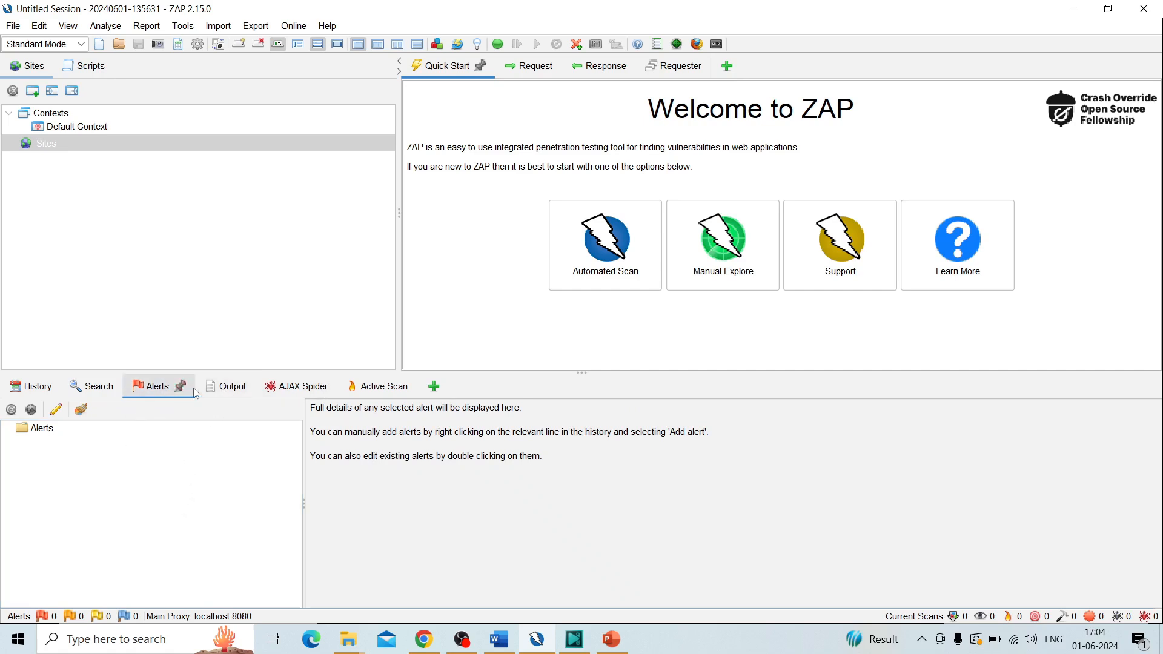
pyautogui.click(284, 385)
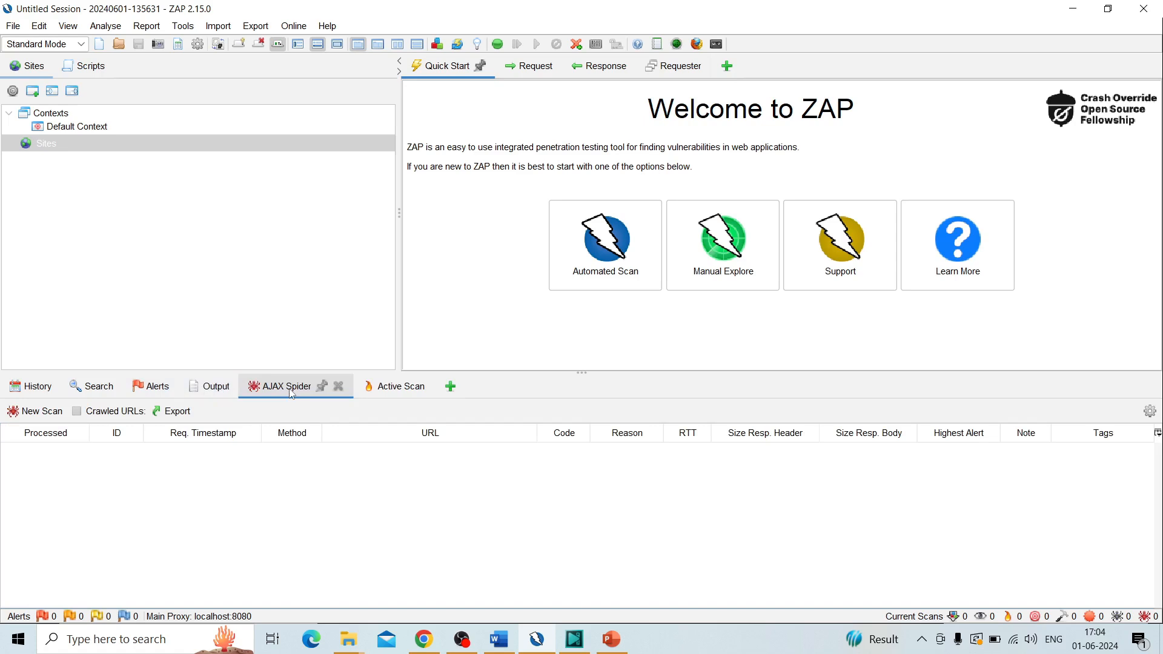
pyautogui.moveTo(217, 476)
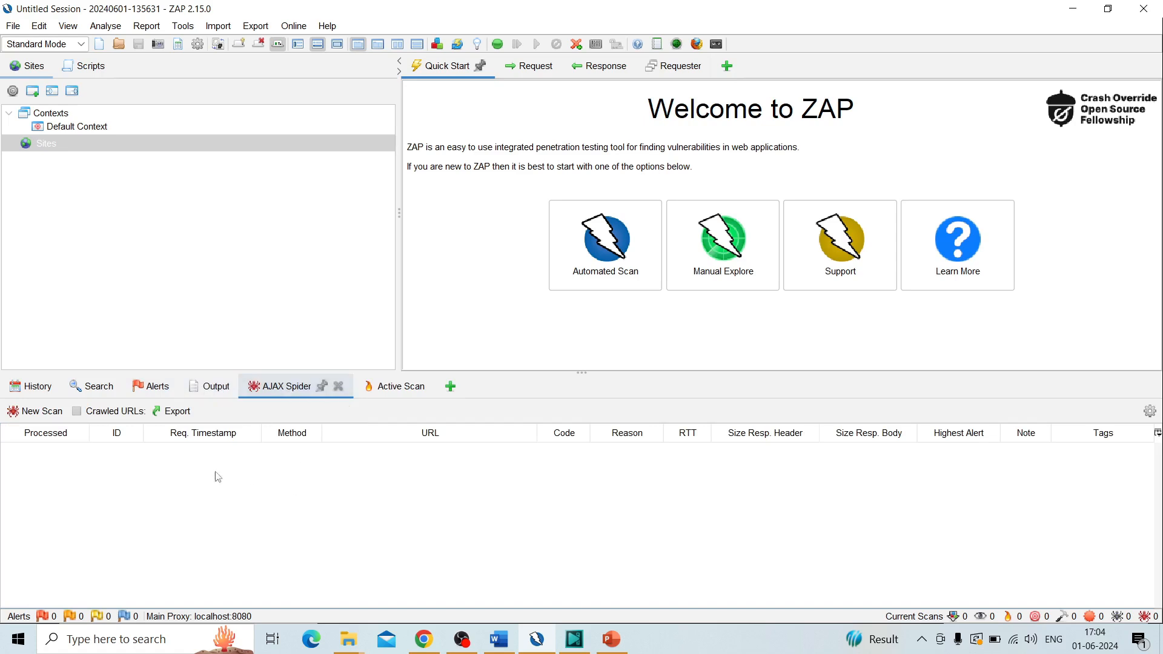
pyautogui.moveTo(274, 433)
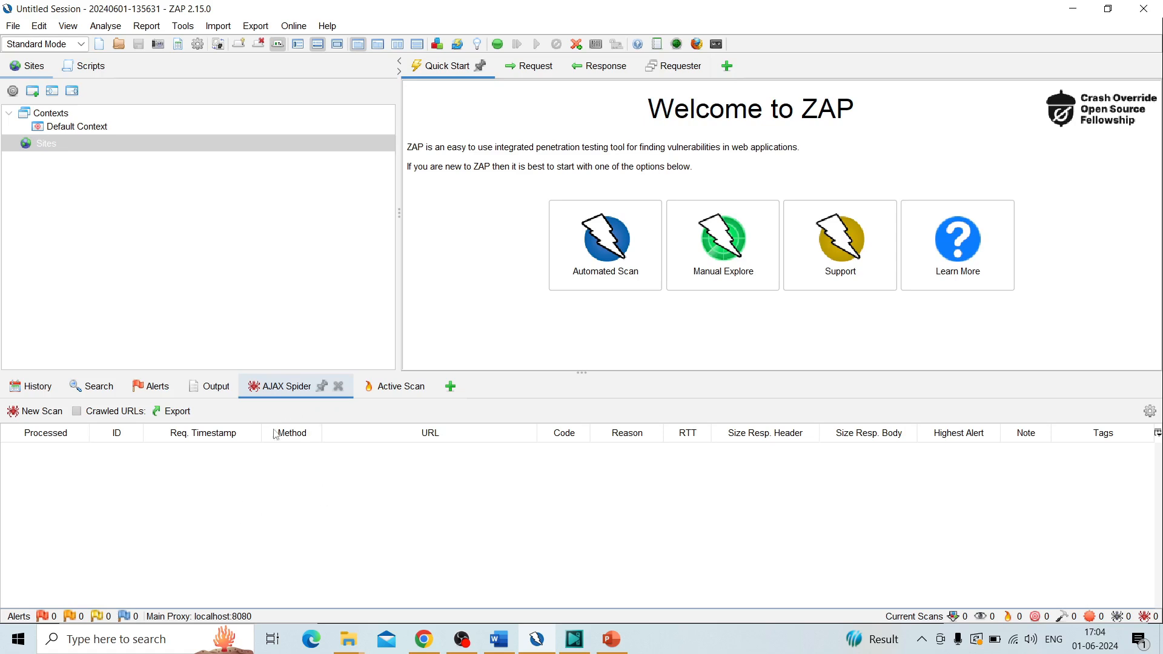
pyautogui.moveTo(261, 466)
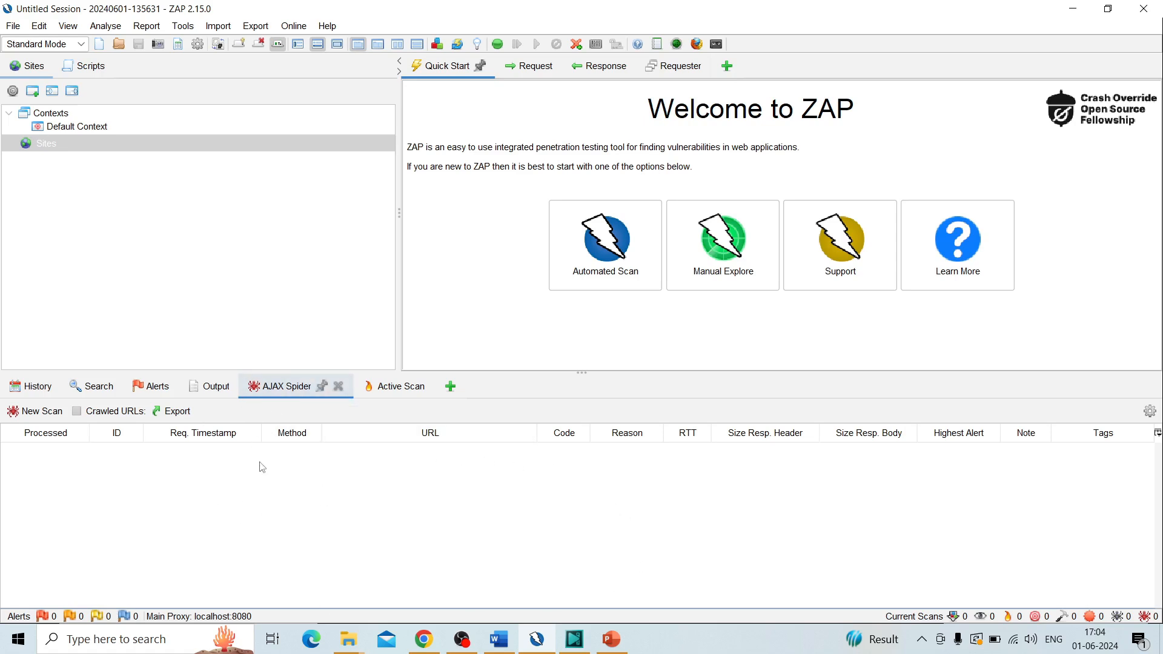
pyautogui.click(369, 385)
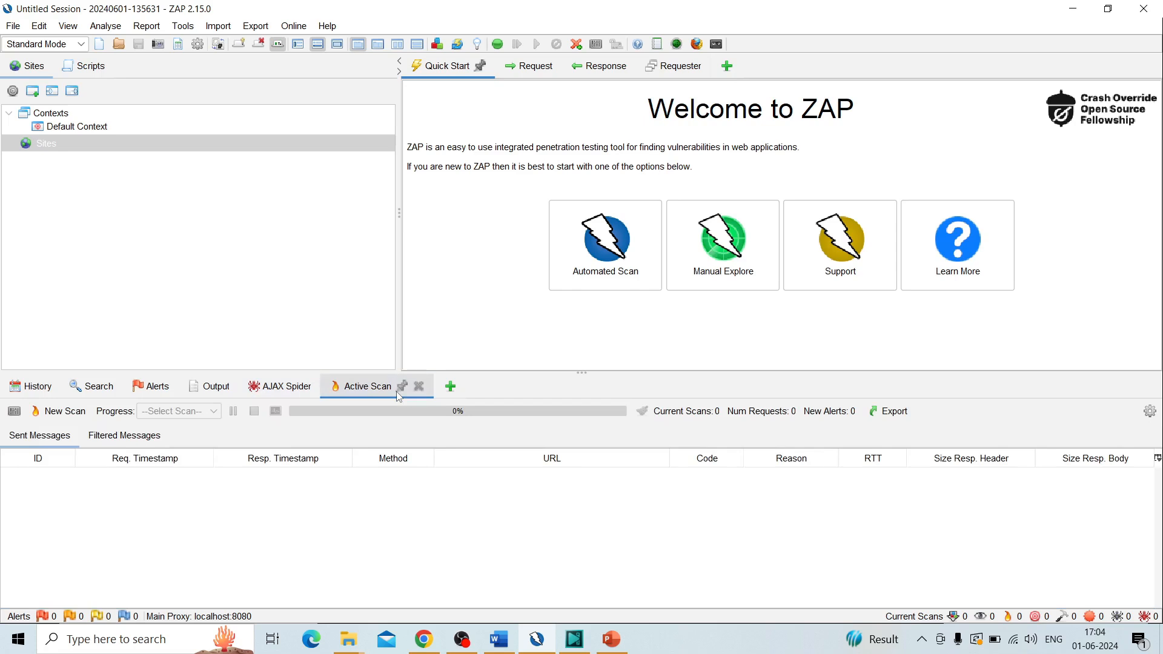
pyautogui.moveTo(387, 396)
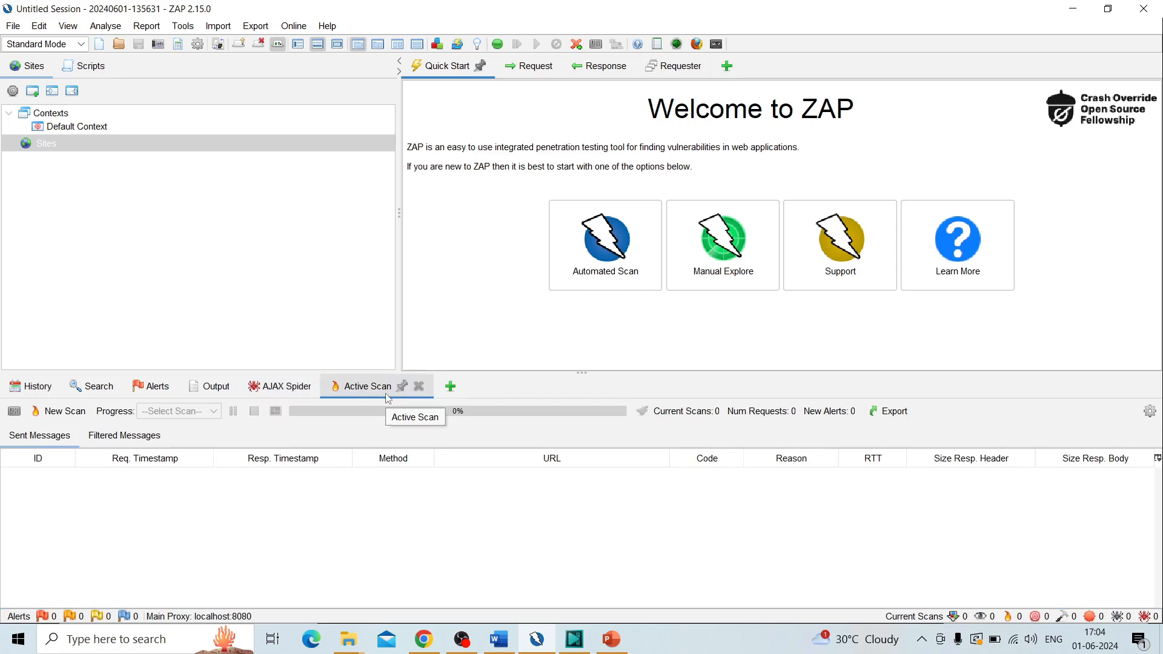
pyautogui.moveTo(437, 505)
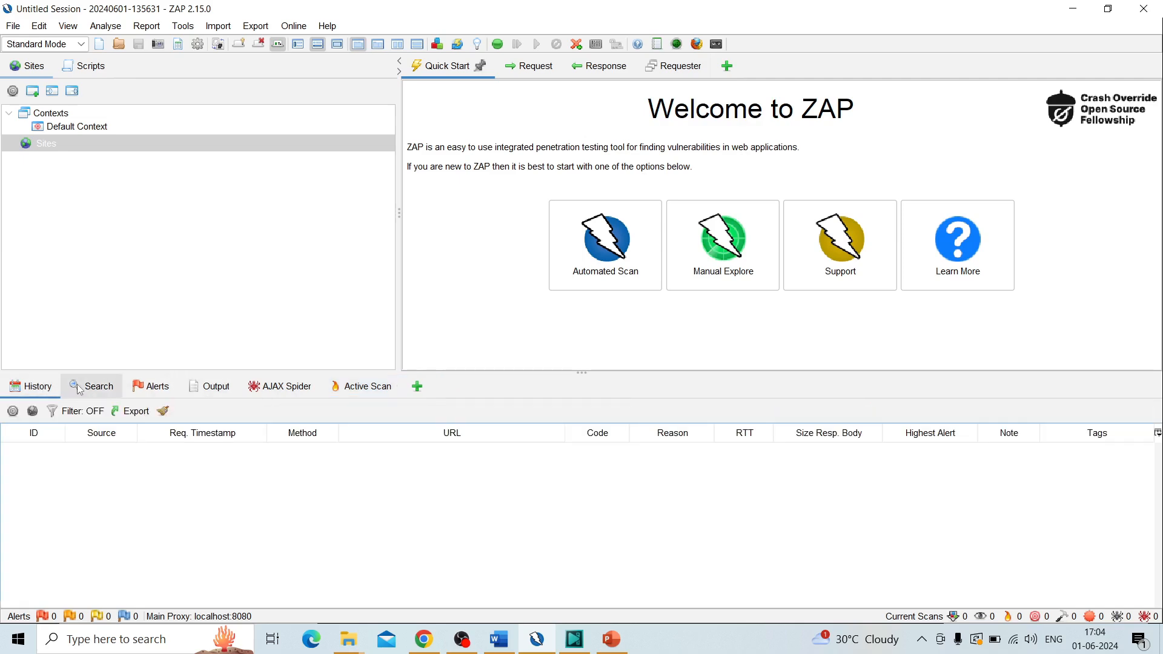
pyautogui.click(611, 638)
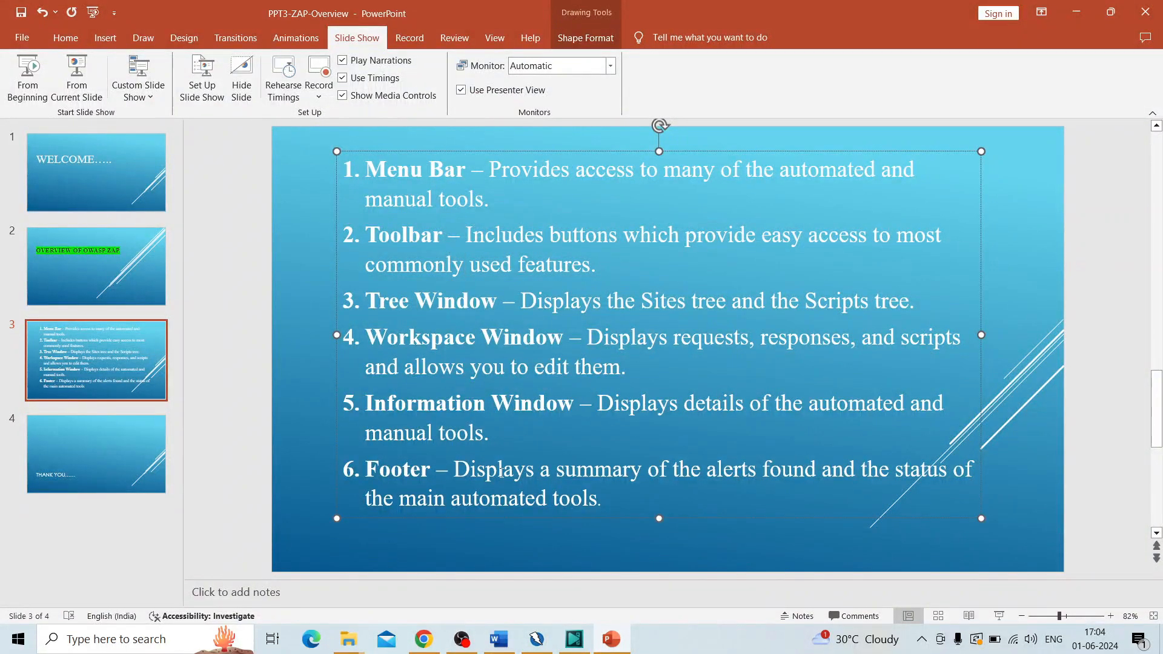
pyautogui.moveTo(588, 478)
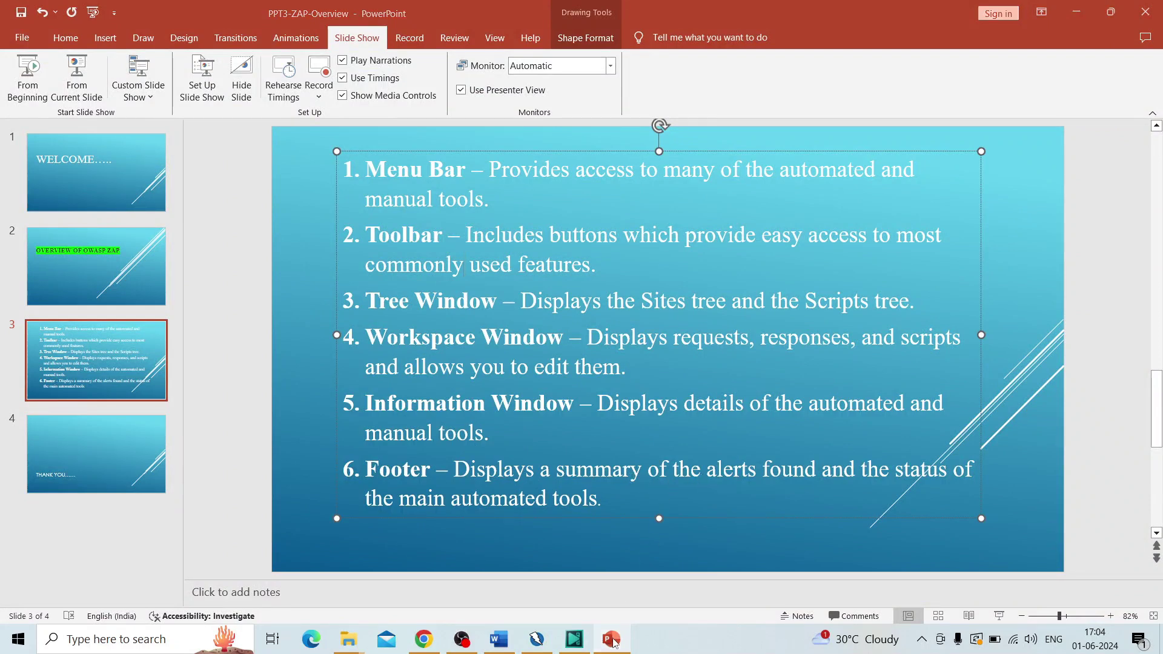
pyautogui.click(535, 638)
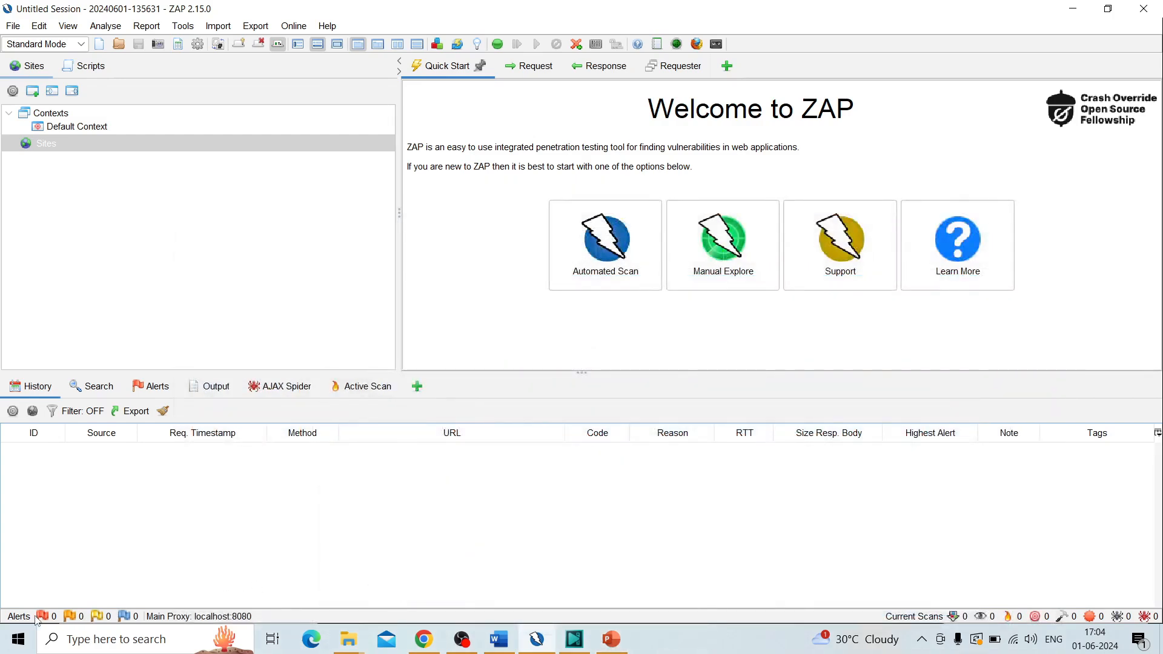
pyautogui.moveTo(61, 604)
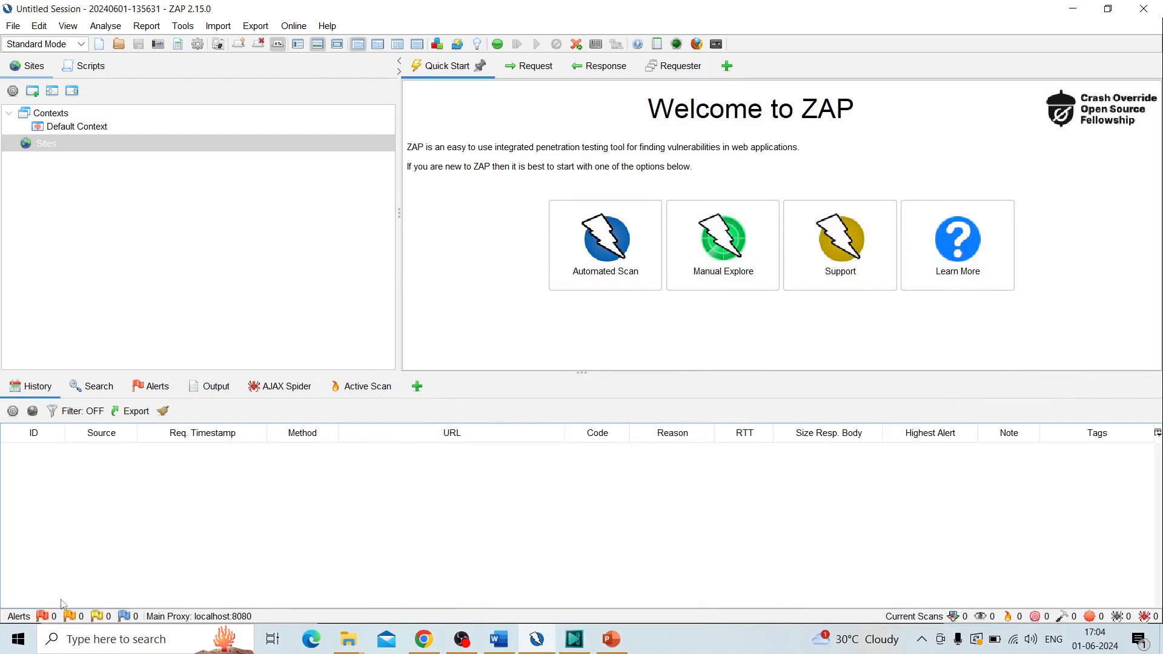
pyautogui.moveTo(139, 605)
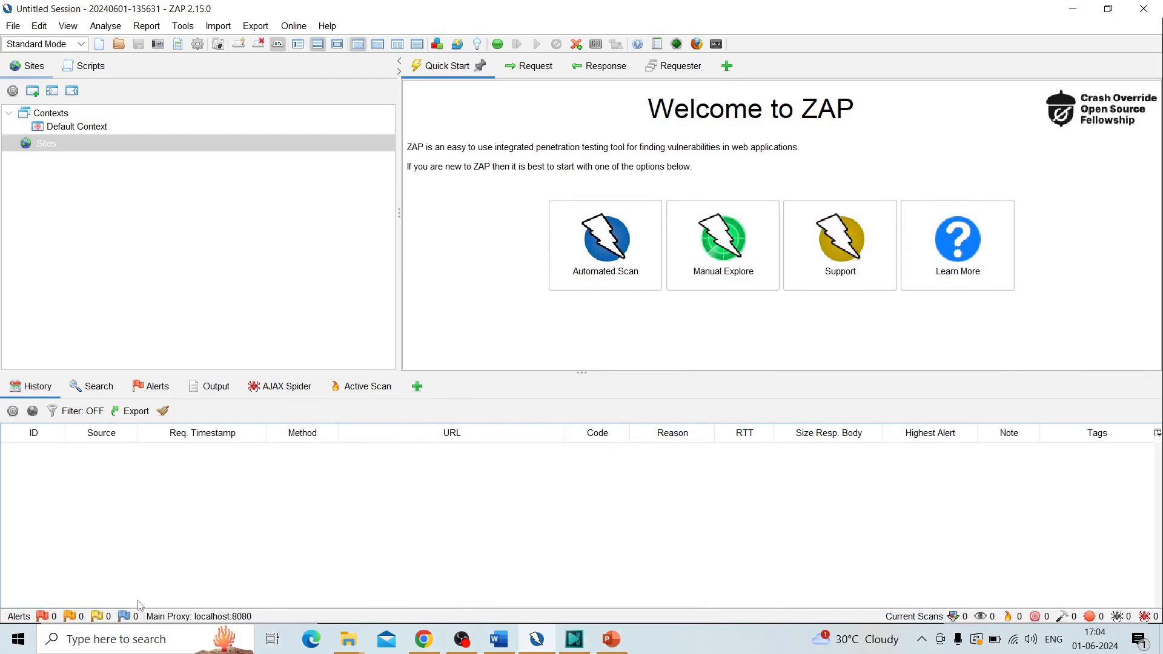
pyautogui.moveTo(128, 615)
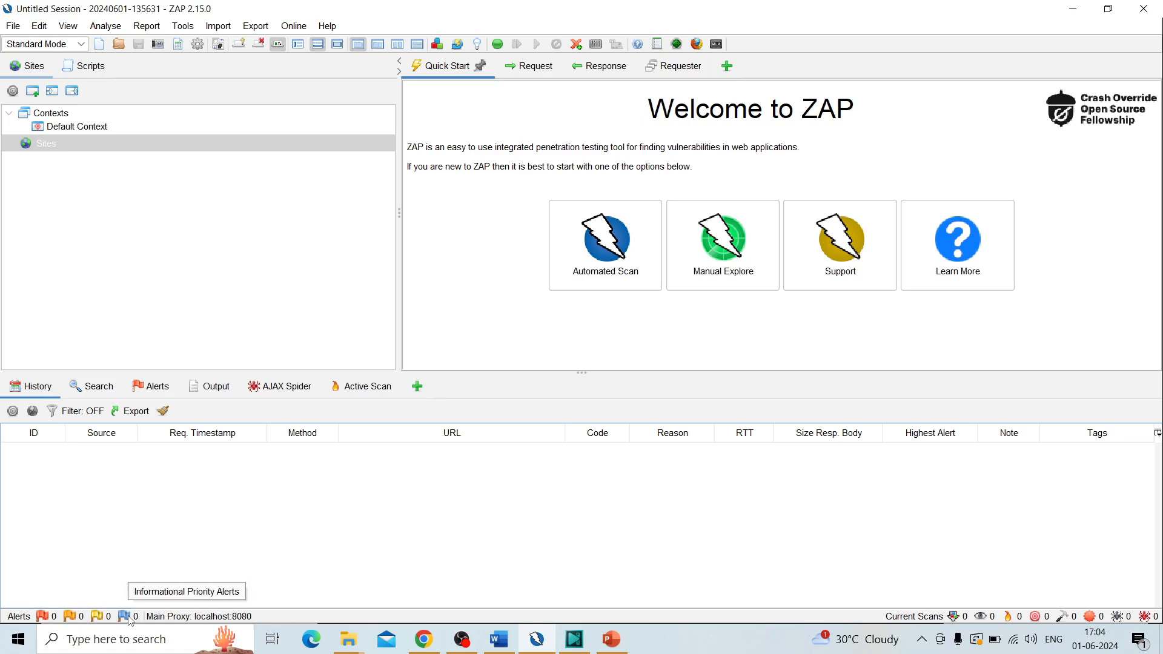
pyautogui.moveTo(124, 615)
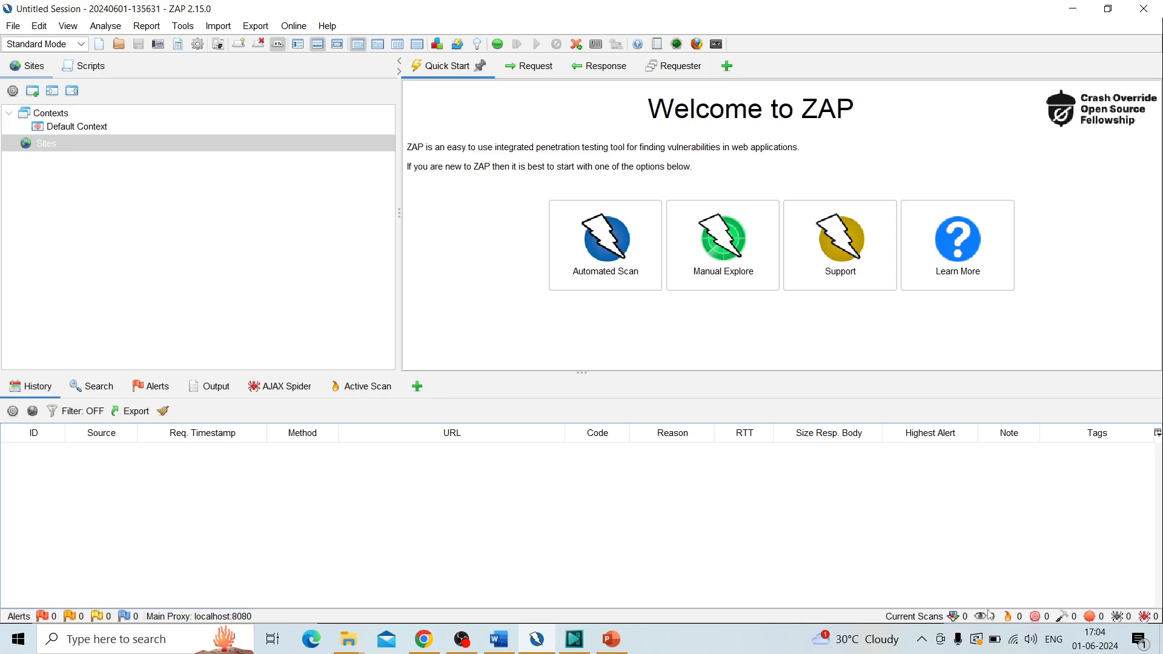
pyautogui.moveTo(1011, 623)
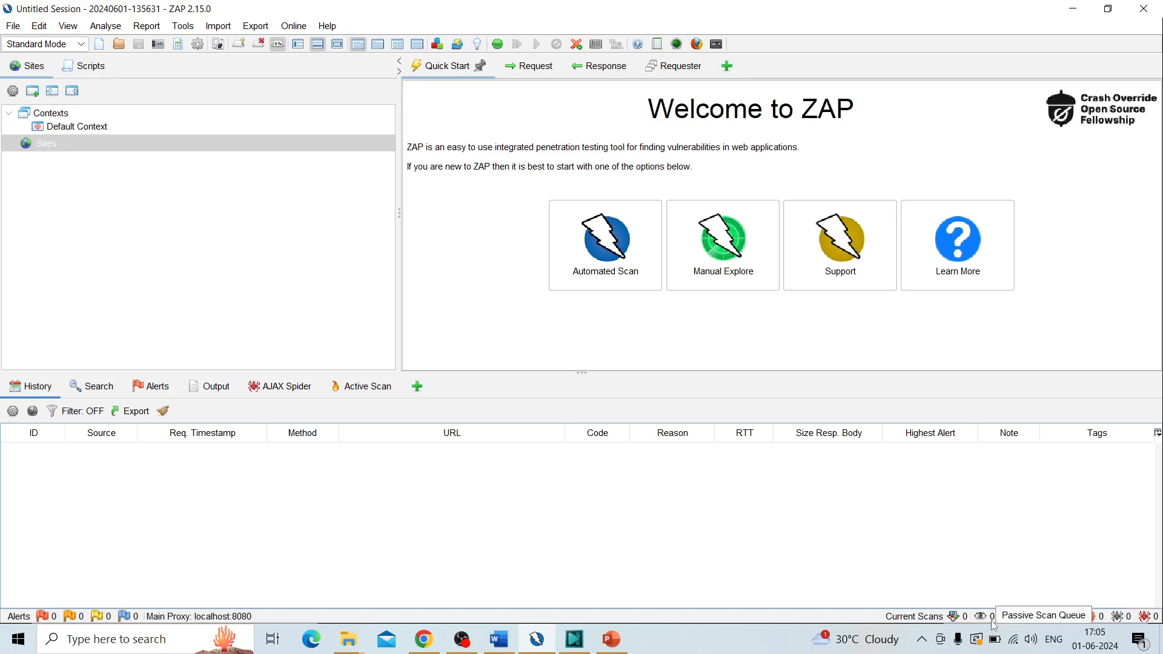
pyautogui.moveTo(1110, 619)
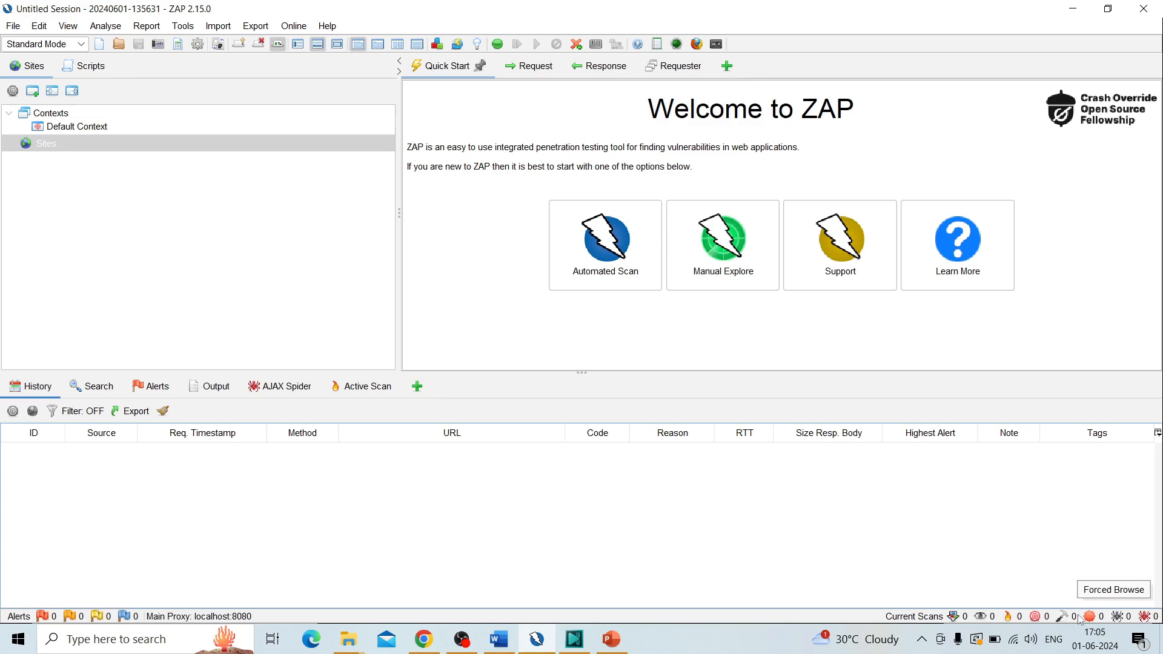
pyautogui.moveTo(1037, 617)
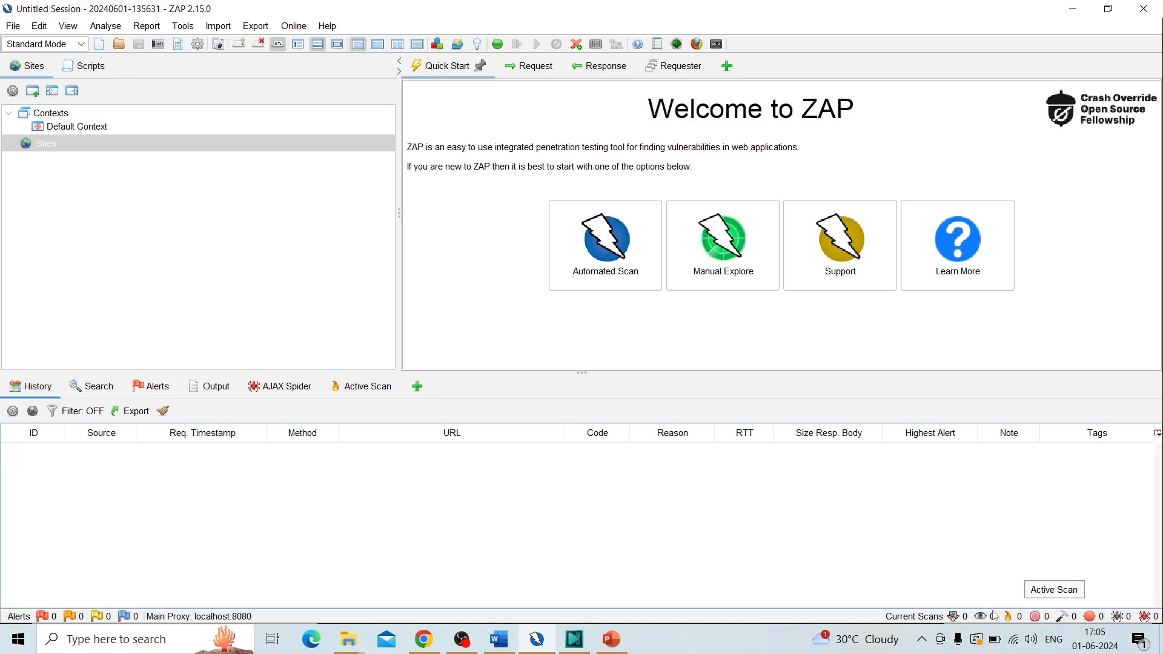
pyautogui.moveTo(839, 608)
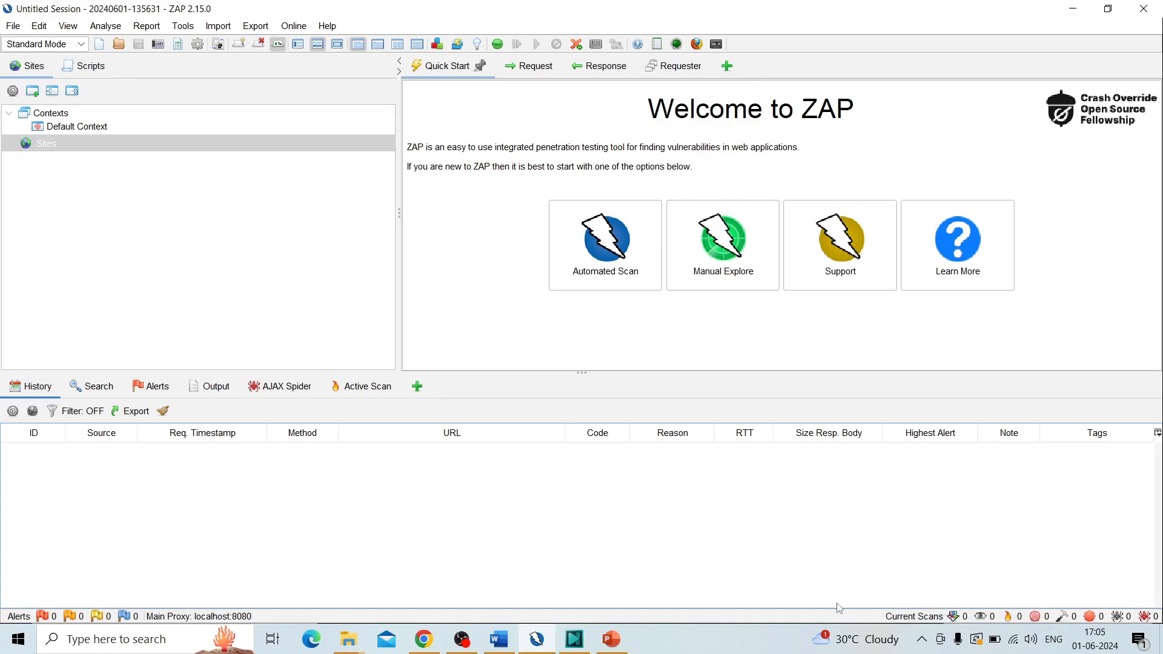
pyautogui.moveTo(495, 290)
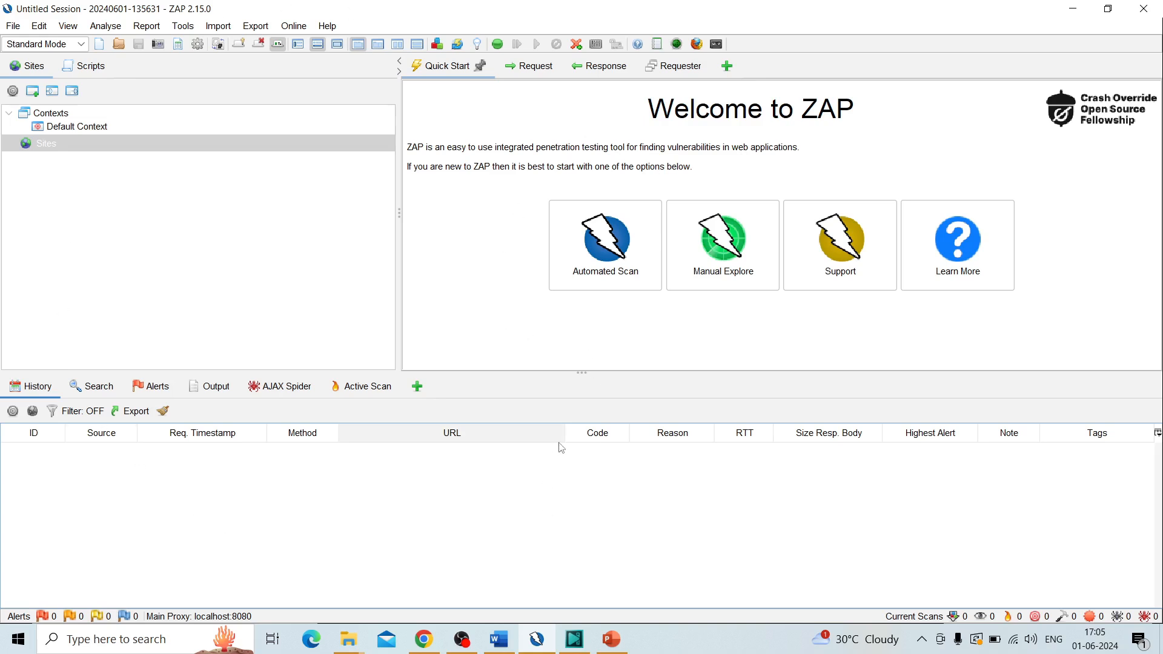
# Step: Open the Response tab in the main workspace
pyautogui.click(589, 65)
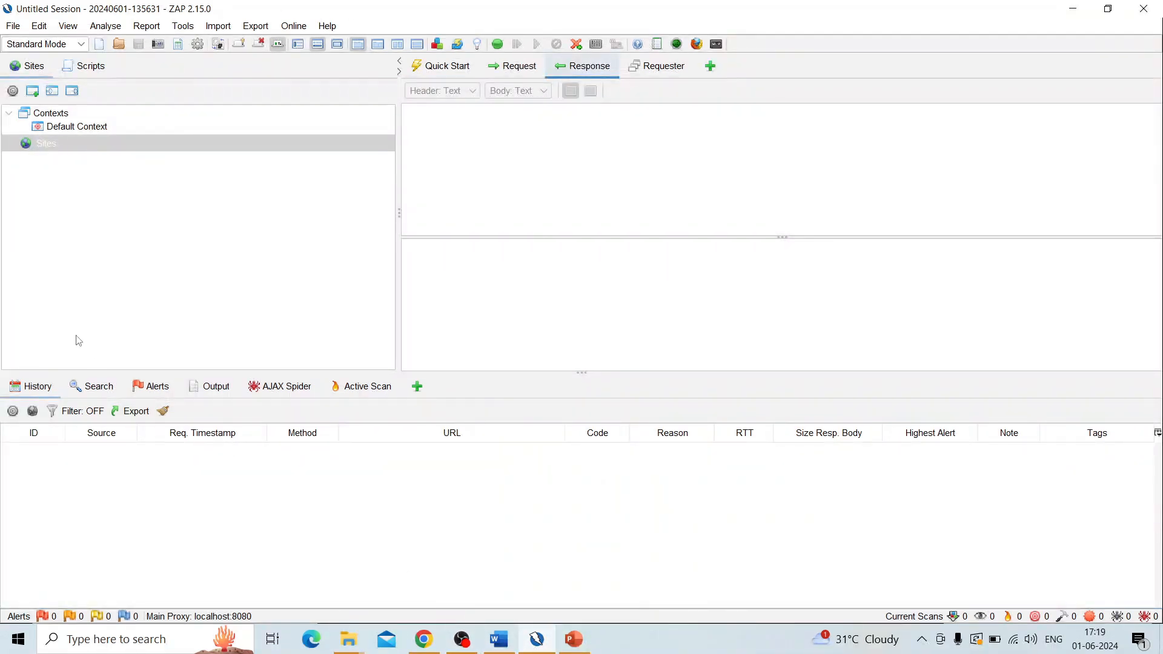
pyautogui.moveTo(103, 332)
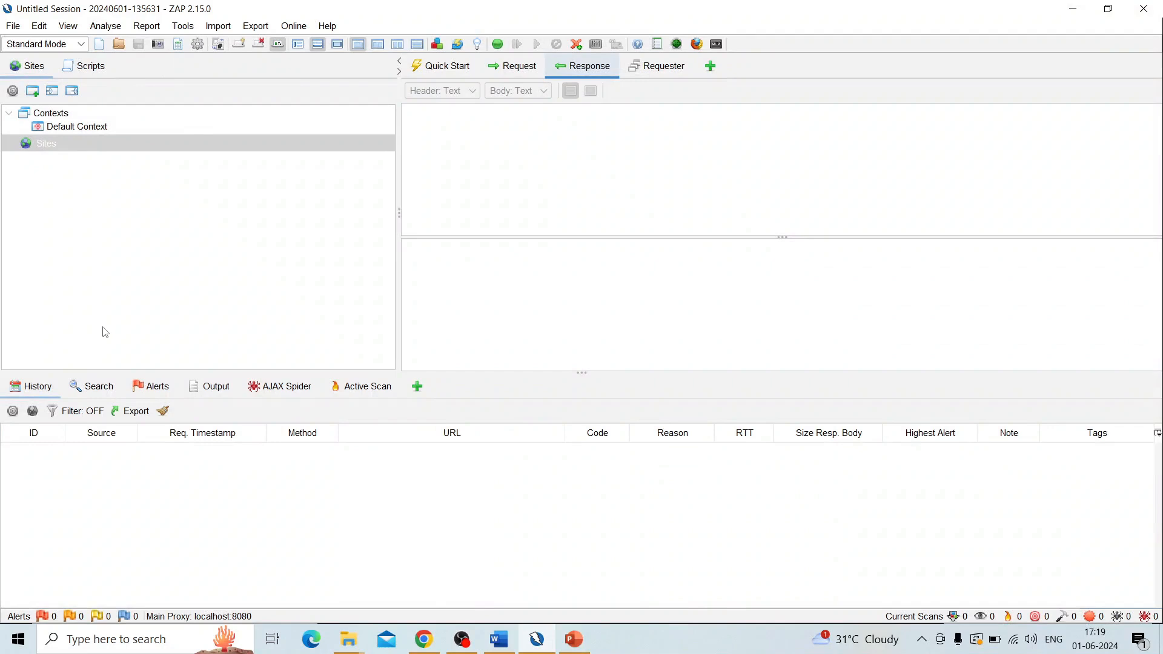
pyautogui.moveTo(400, 138)
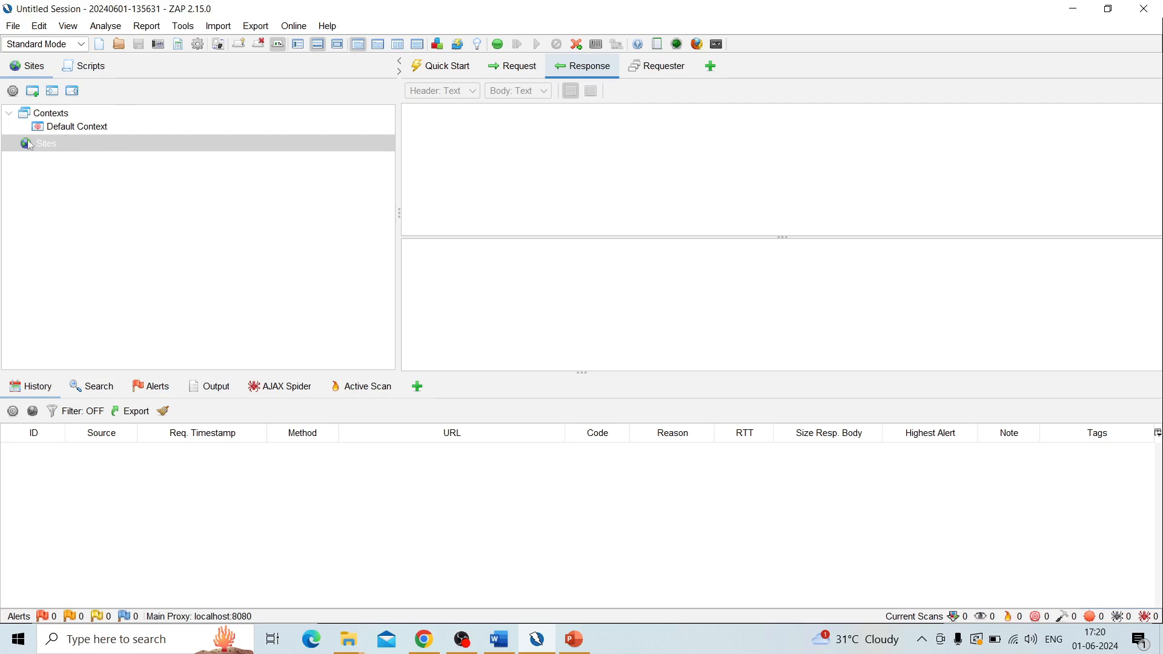
pyautogui.moveTo(489, 181)
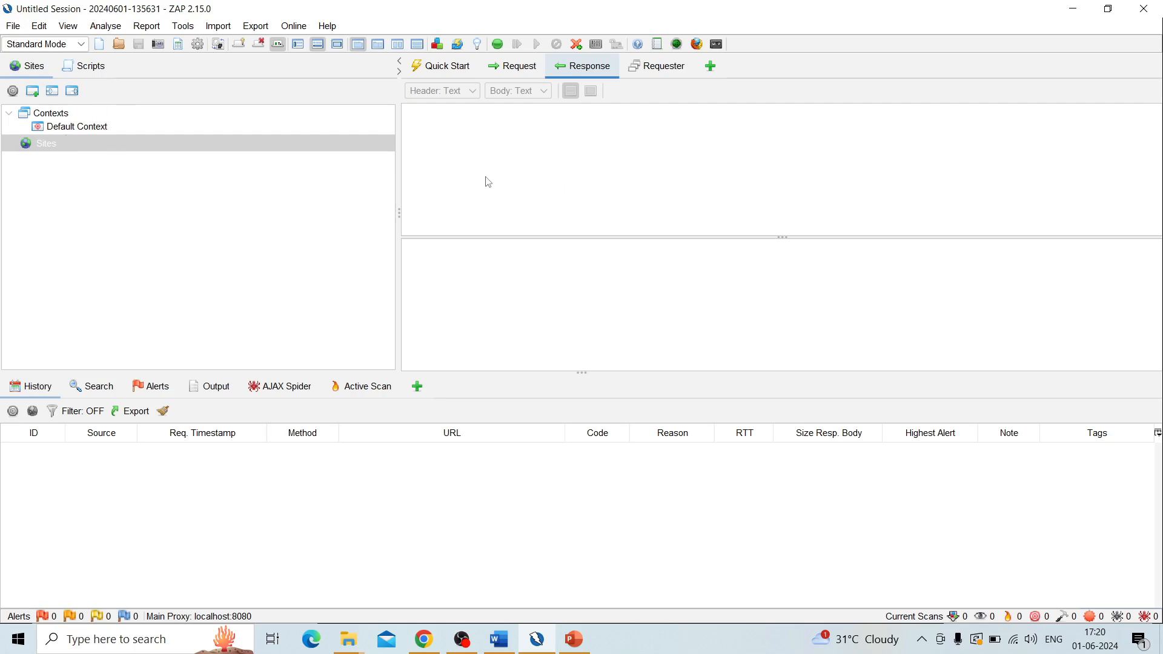
pyautogui.moveTo(422, 159)
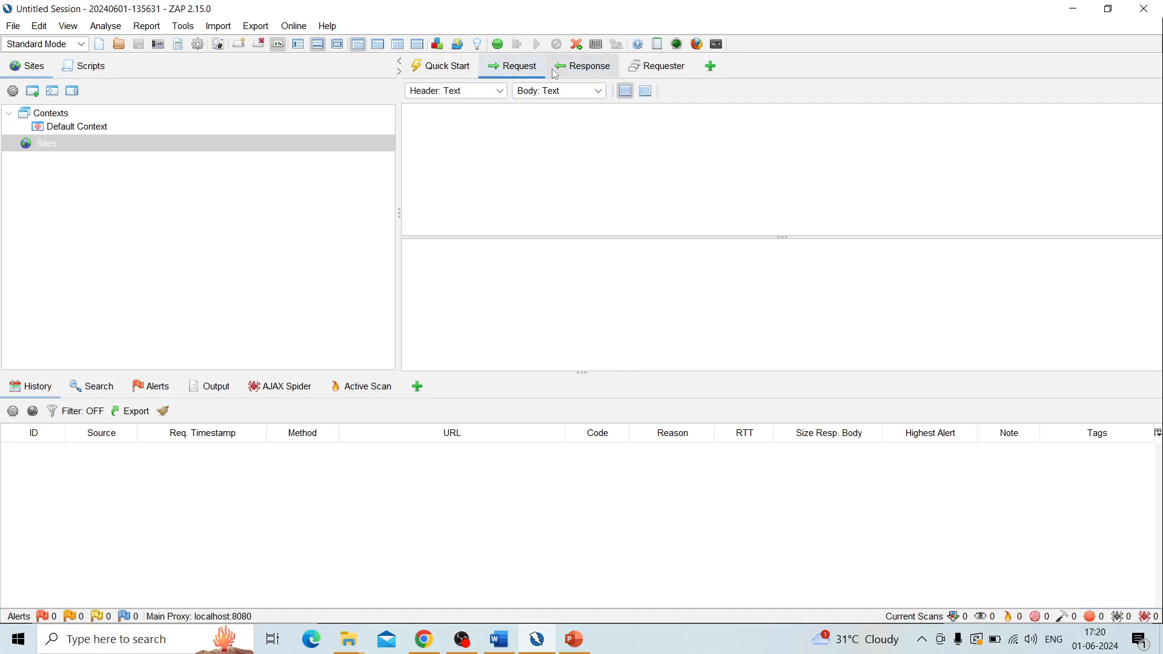
# Step: Reopen the Response viewer, then step through the Search, AJAX Spider and History tabs to Alerts
pyautogui.click(589, 65)
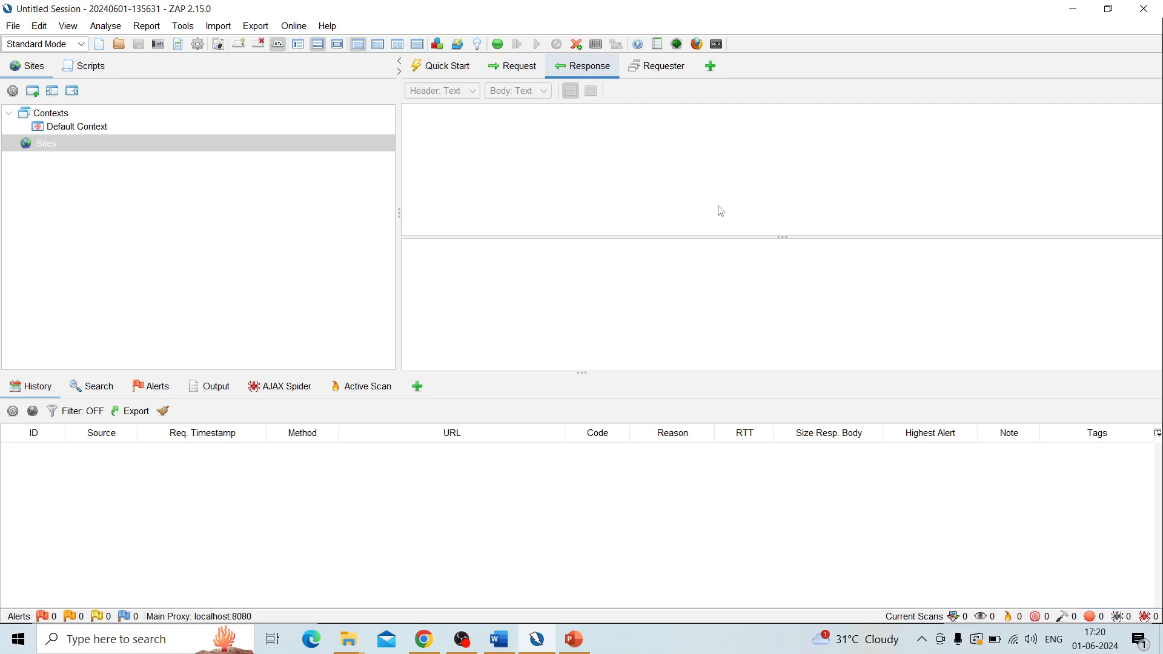
pyautogui.moveTo(165, 426)
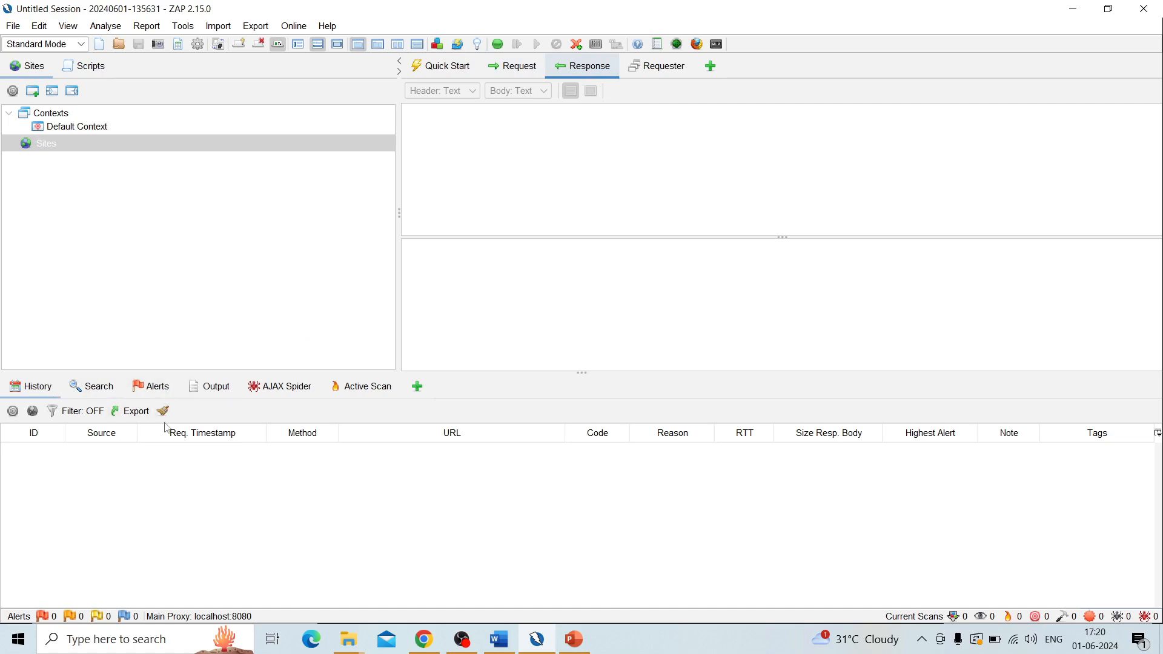
pyautogui.click(97, 386)
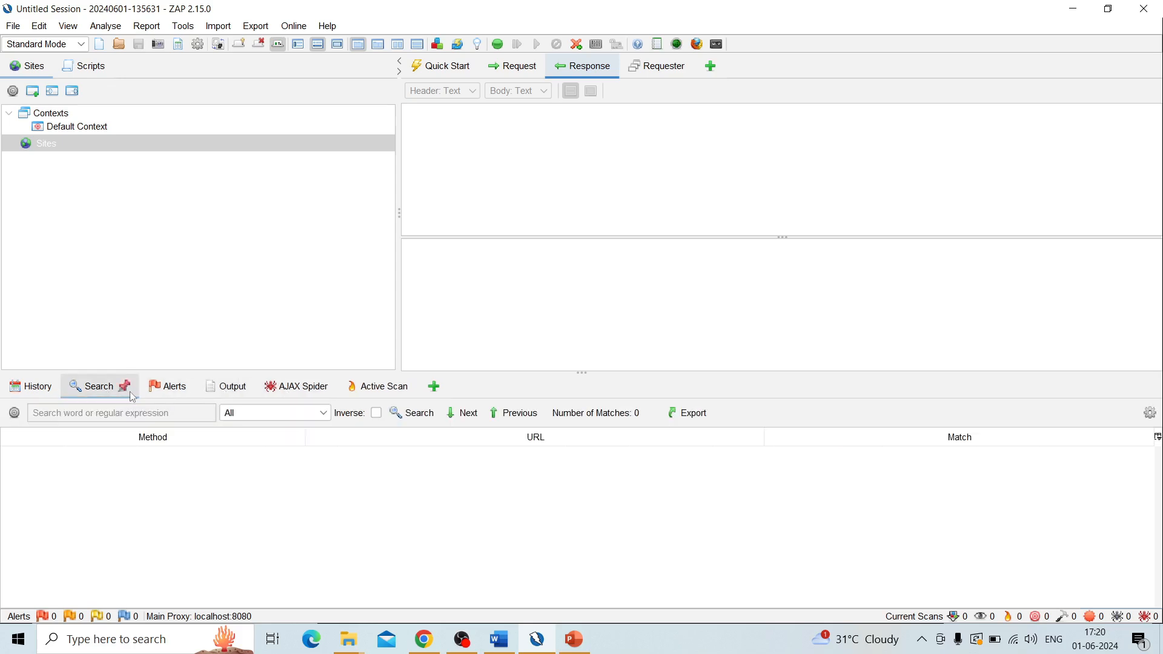
pyautogui.click(286, 386)
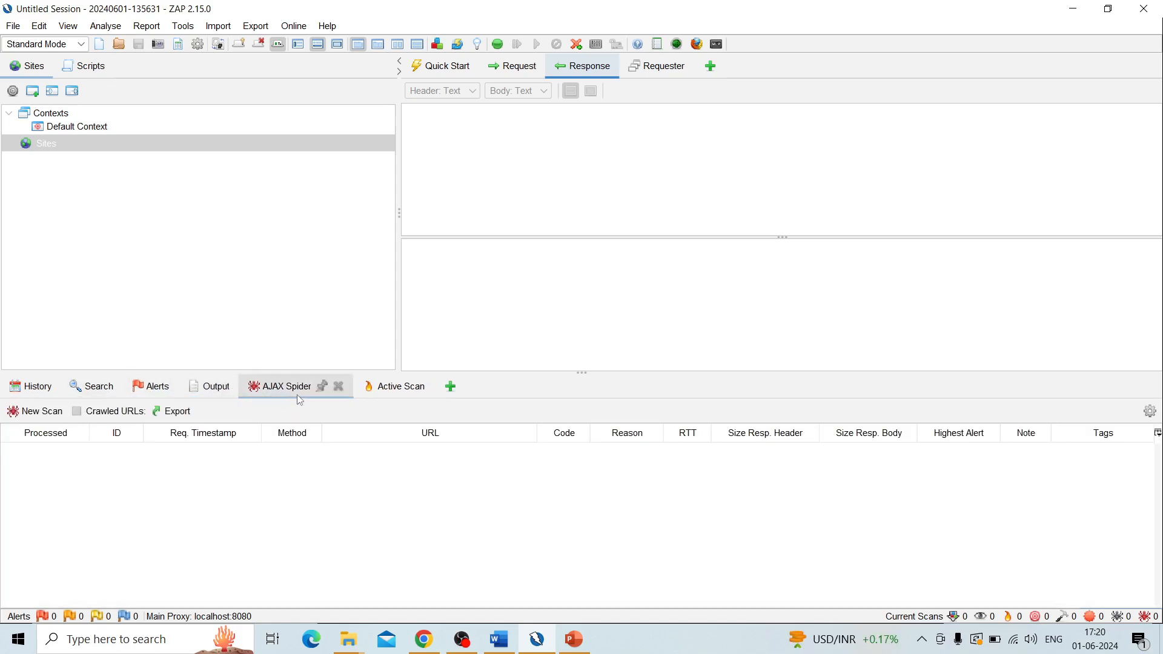
pyautogui.moveTo(188, 478)
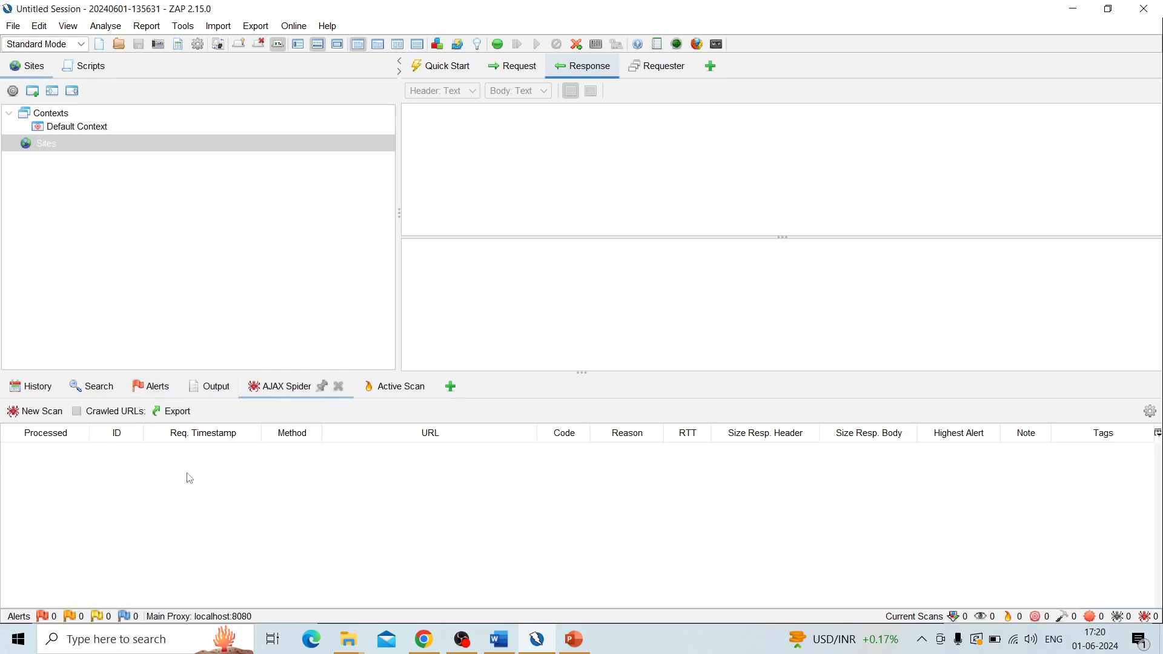
pyautogui.click(92, 385)
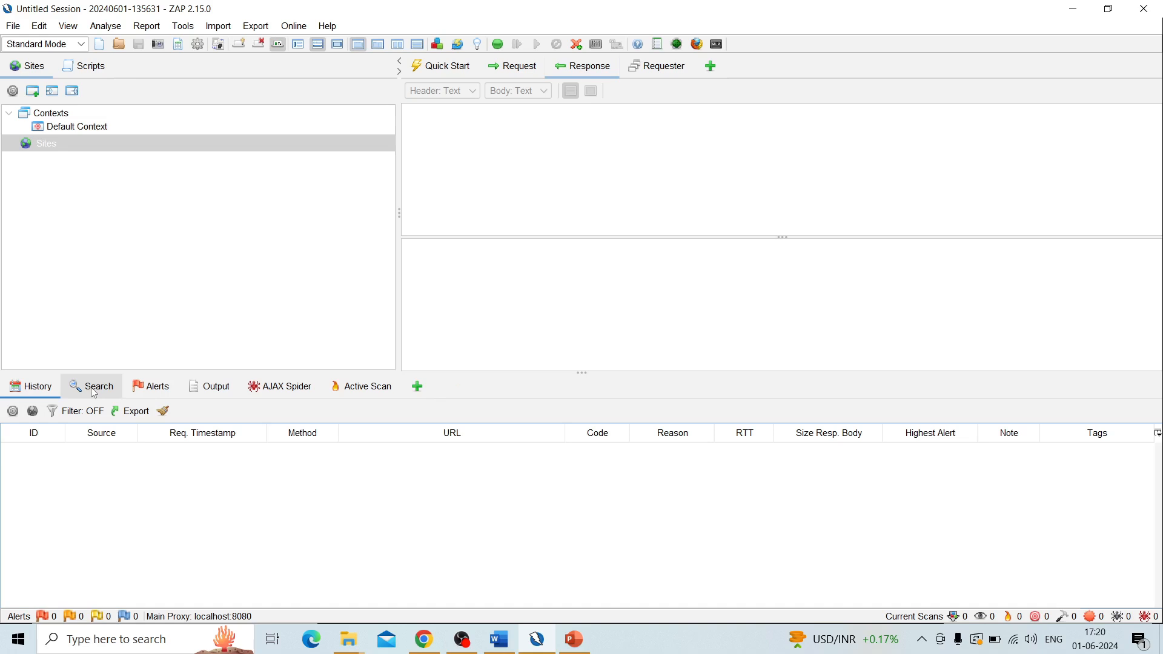
pyautogui.click(155, 386)
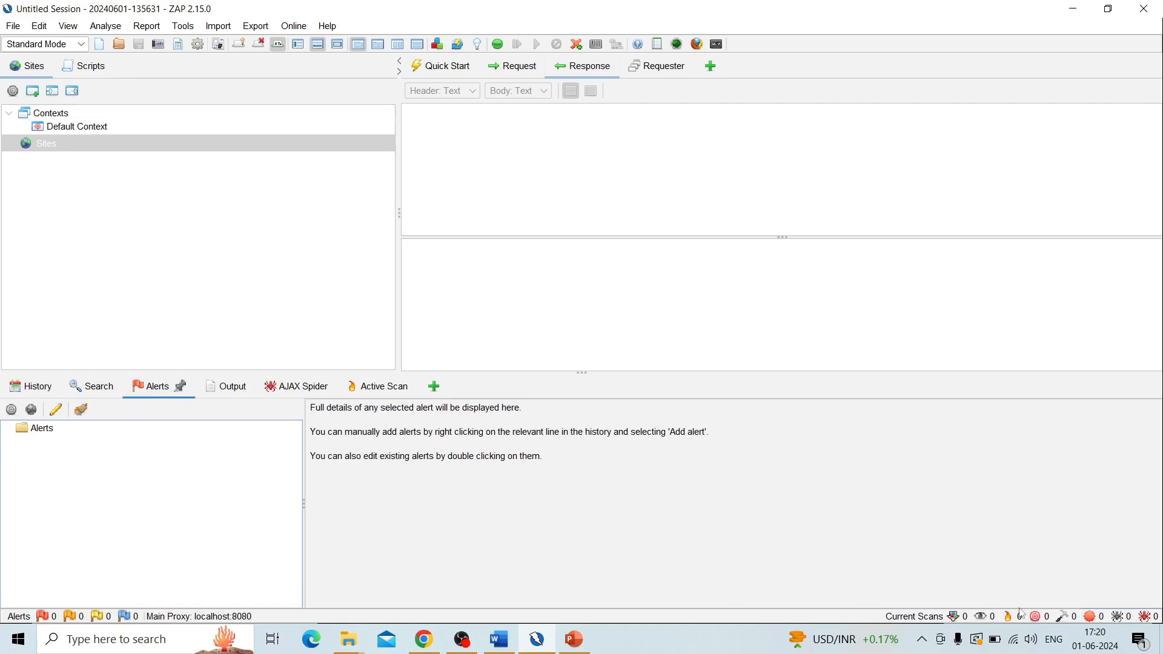
pyautogui.moveTo(1066, 625)
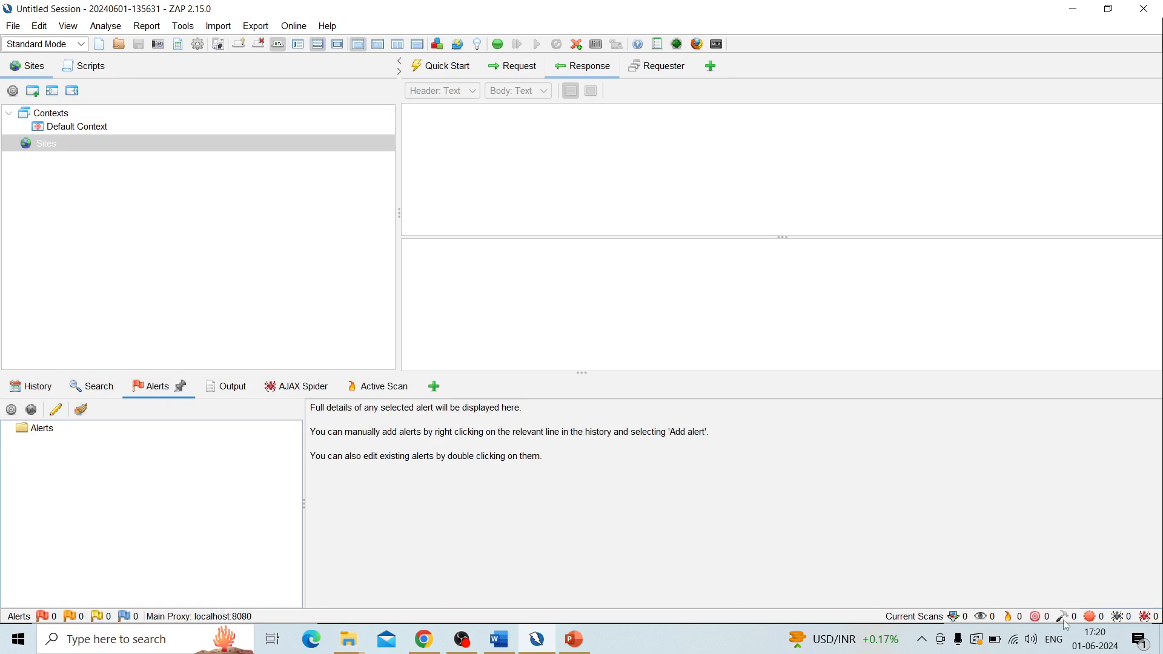
pyautogui.moveTo(1067, 625)
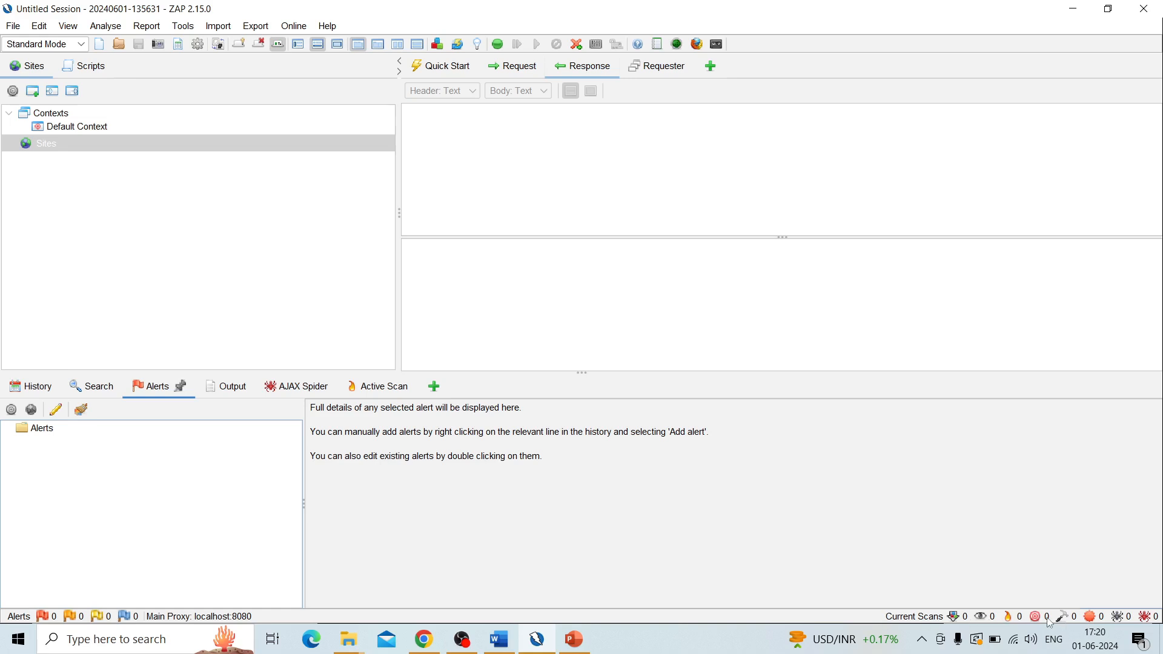
pyautogui.moveTo(716, 528)
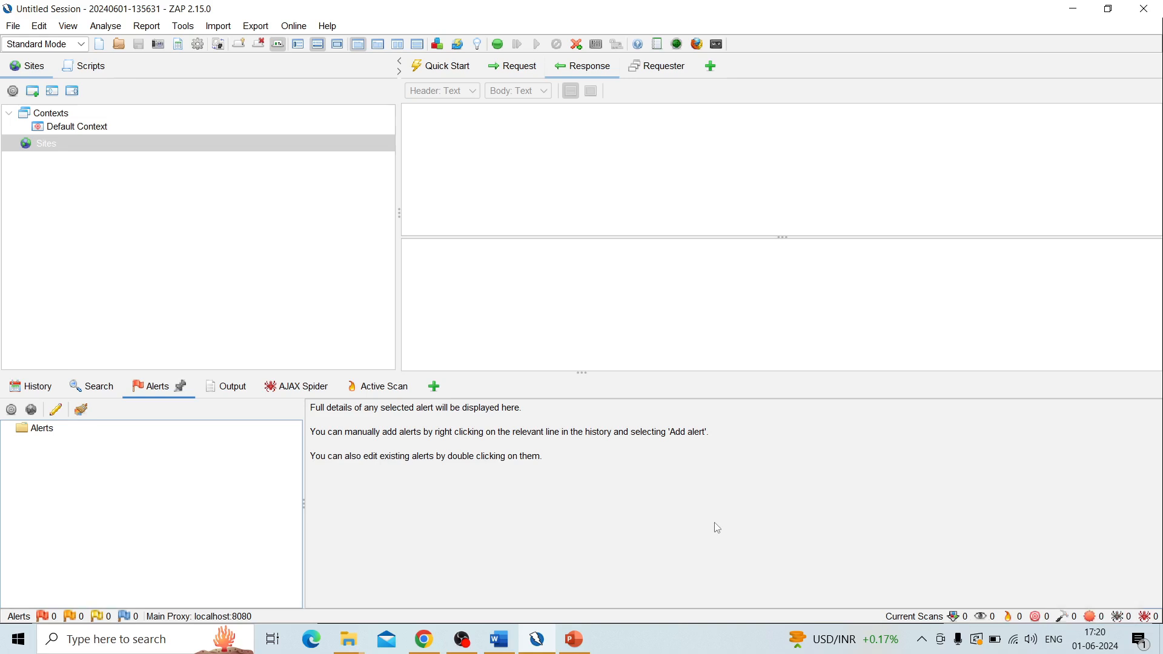